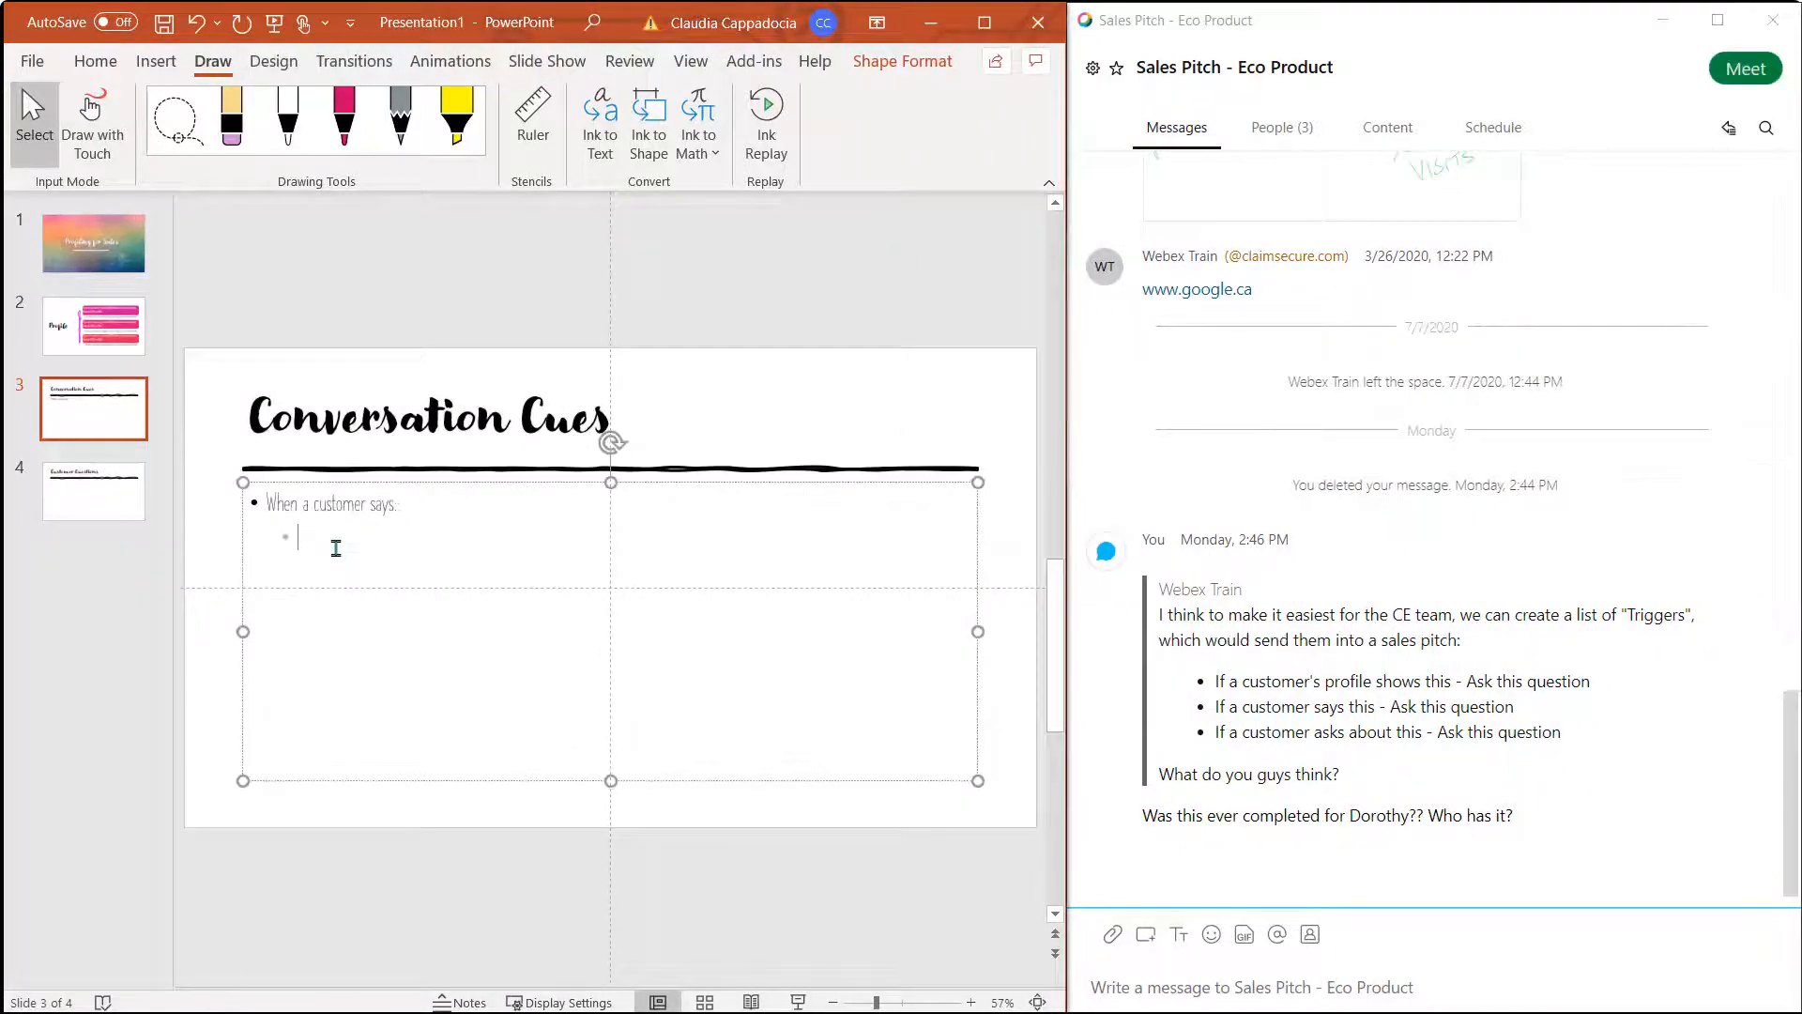
Step: Reply 'Thanks Claudia - I will let you know' to the deck-help offer
{"action": "type", "text": "I am unhappy with the cost"}
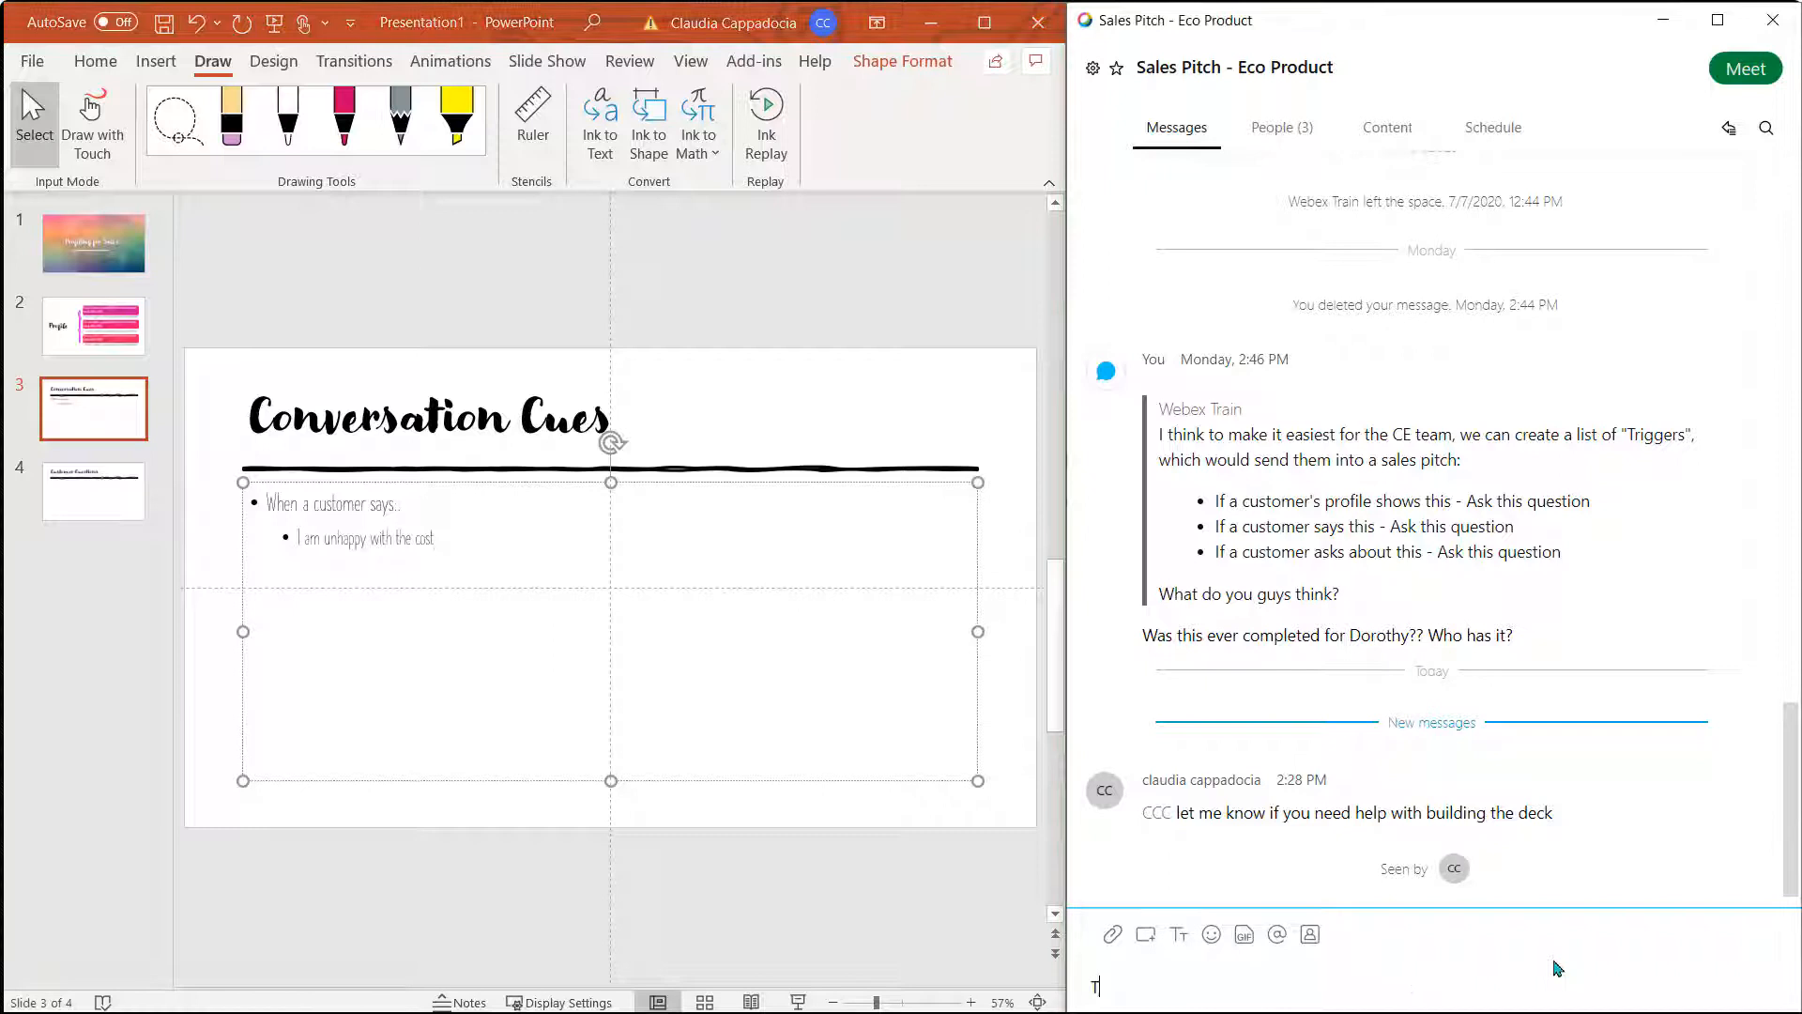
{"action": "type", "text": "Thanks Claudia - I will let you know"}
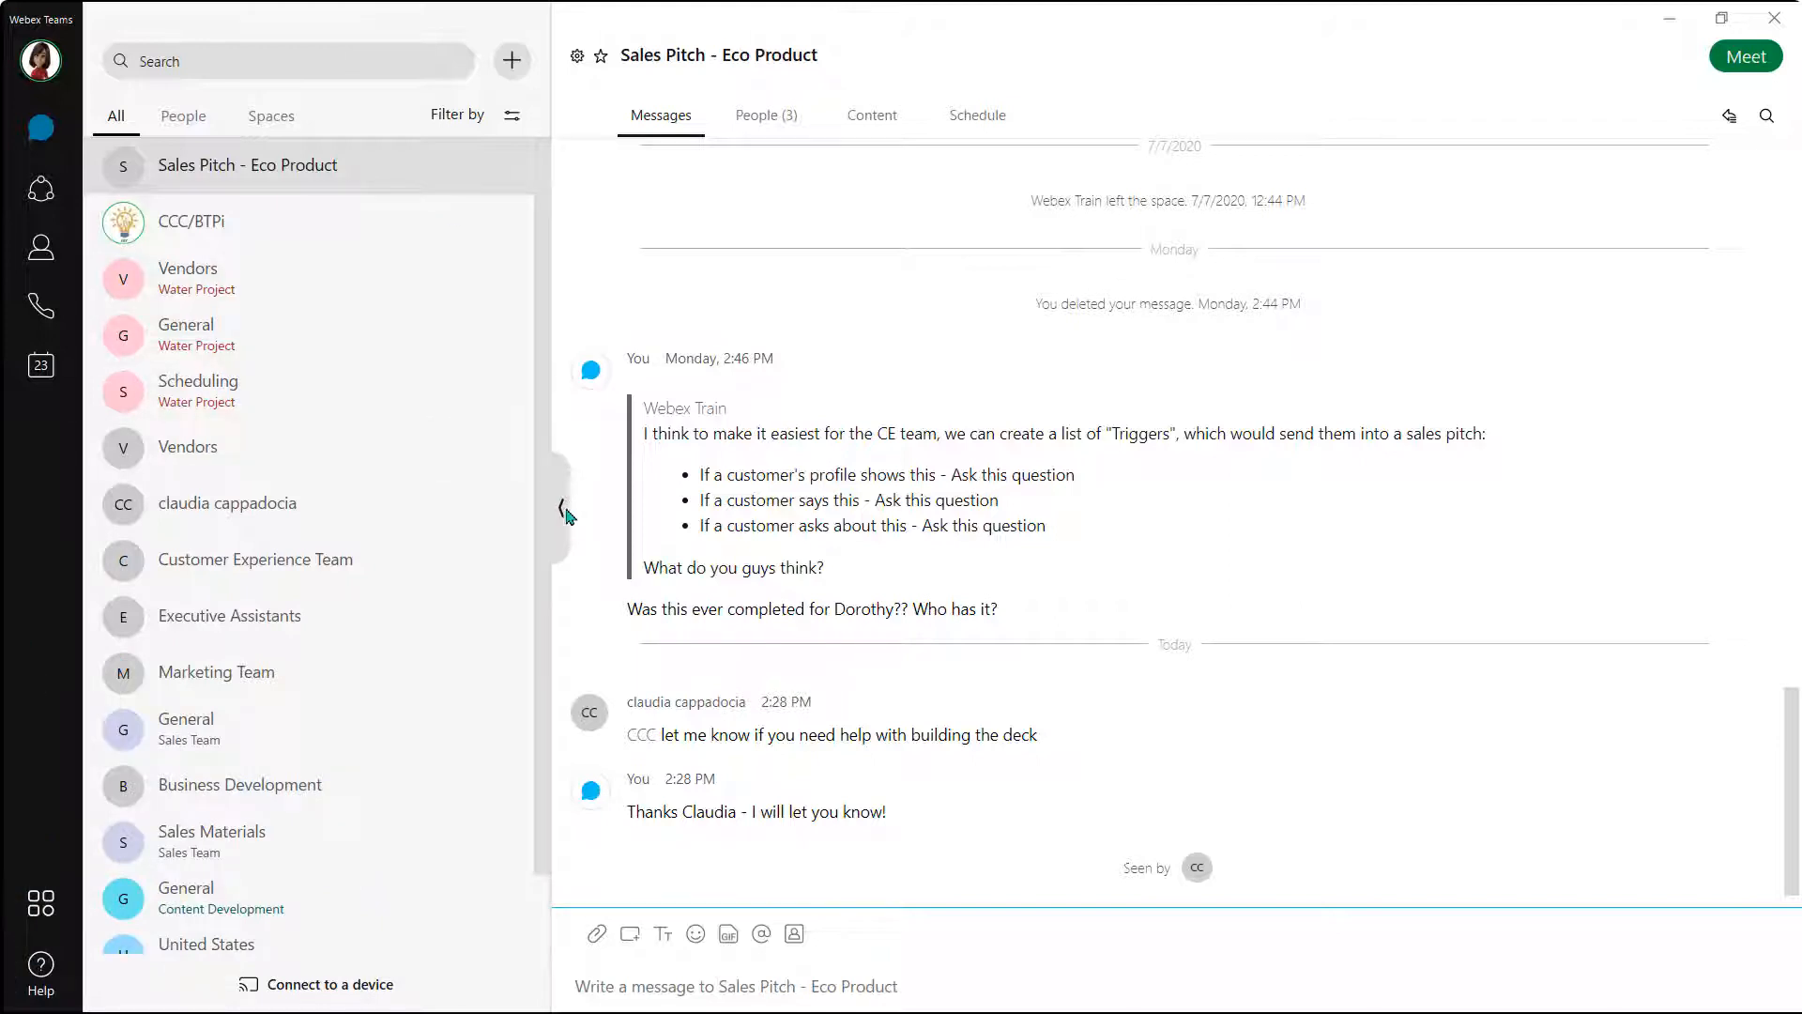
Step: Collapse the space list to widen the conversation, then expand it again
{"action": "left_click", "coordinate": [555, 509]}
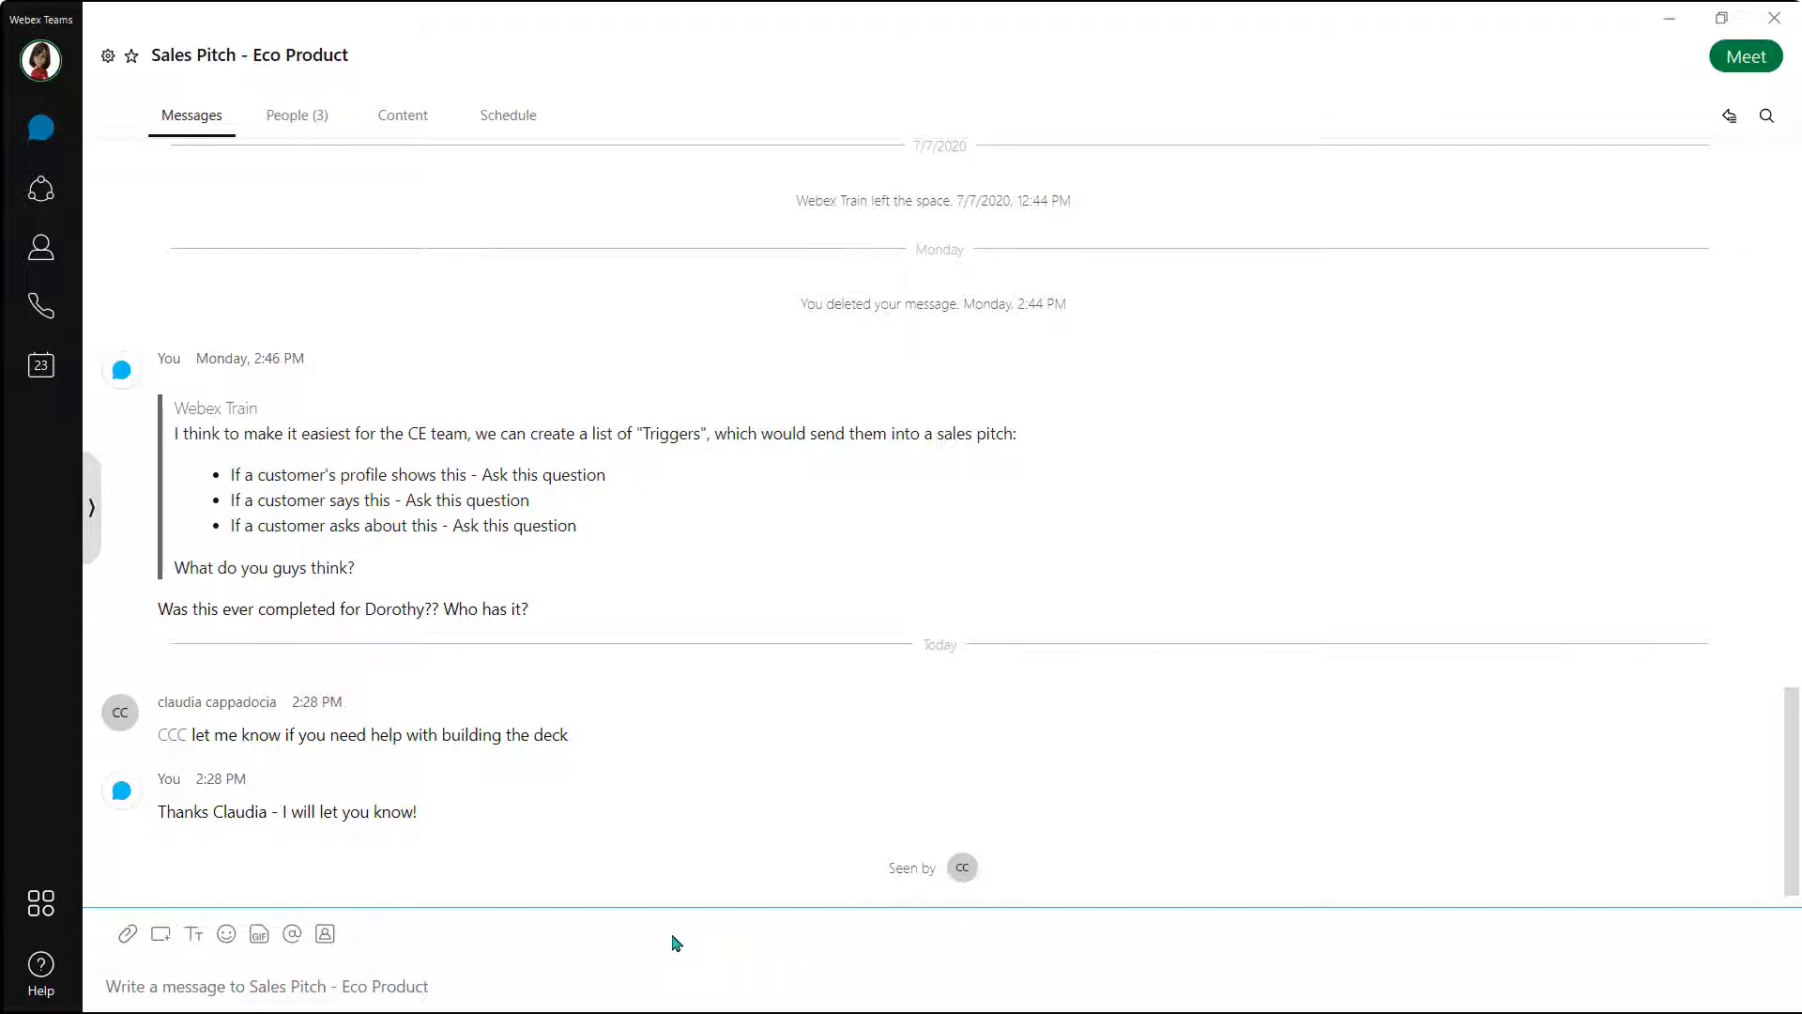
{"action": "mouse_move", "coordinate": [556, 948]}
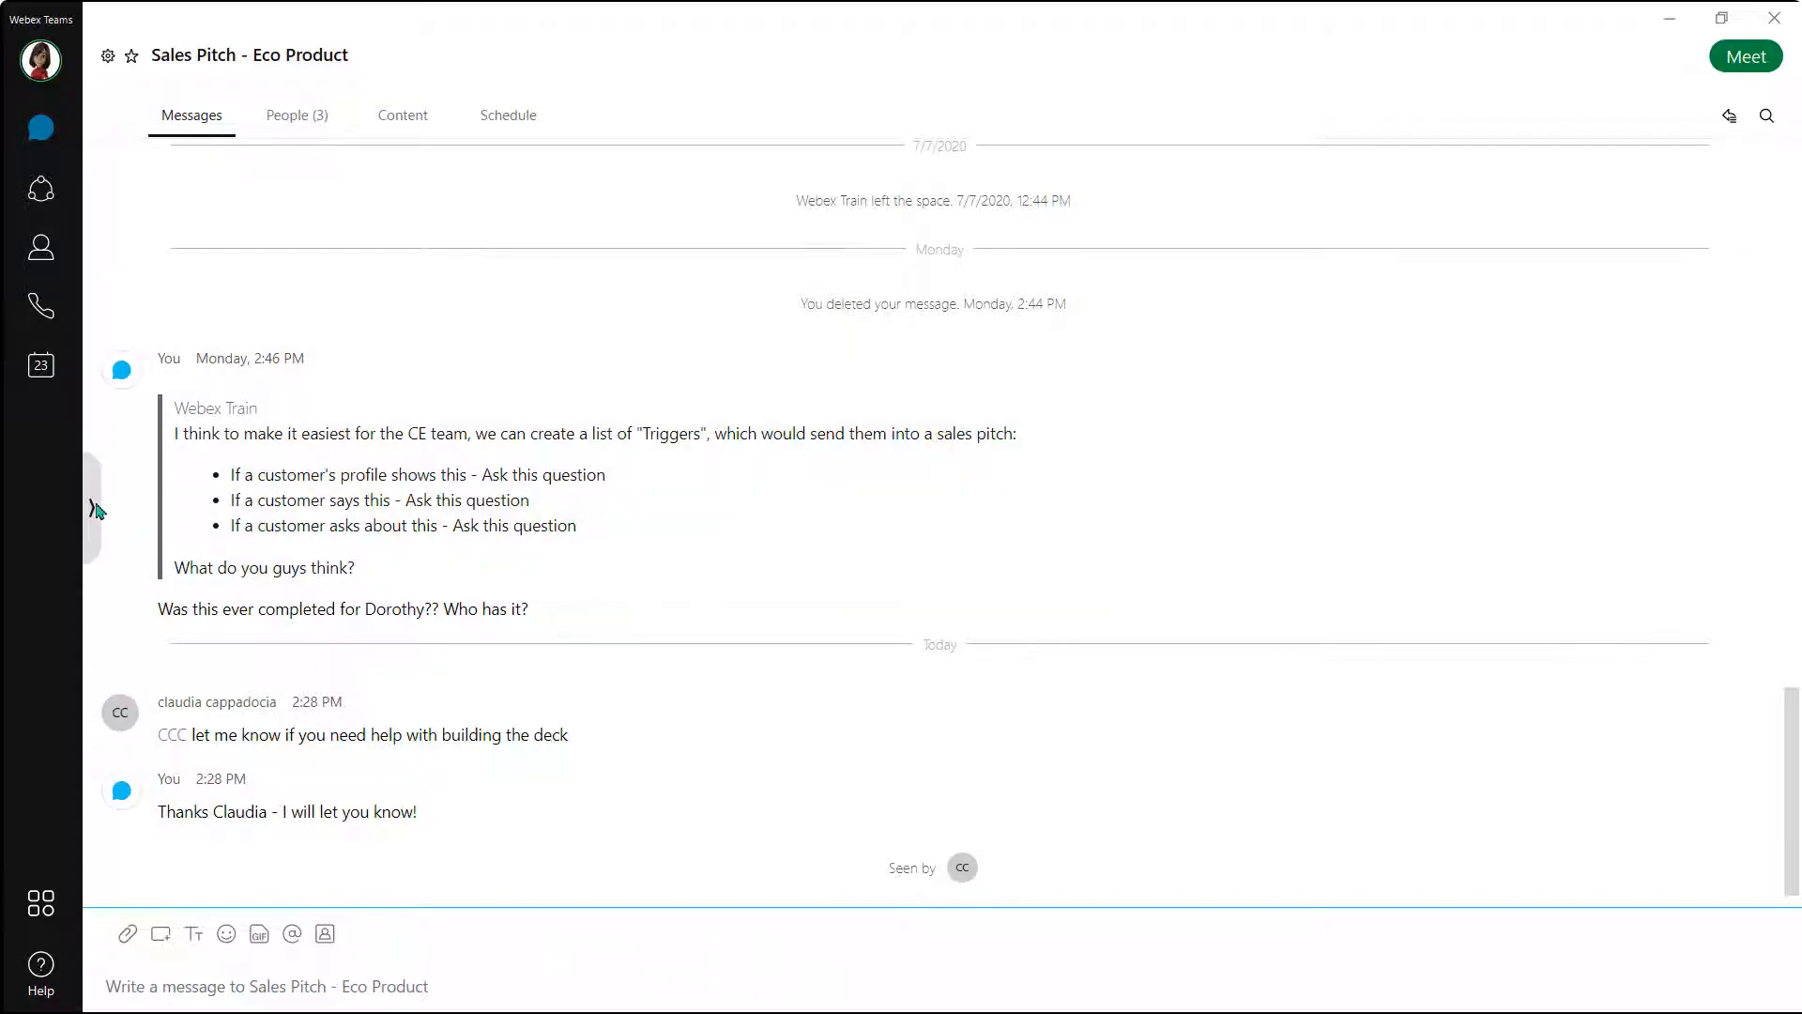
{"action": "left_click", "coordinate": [89, 508]}
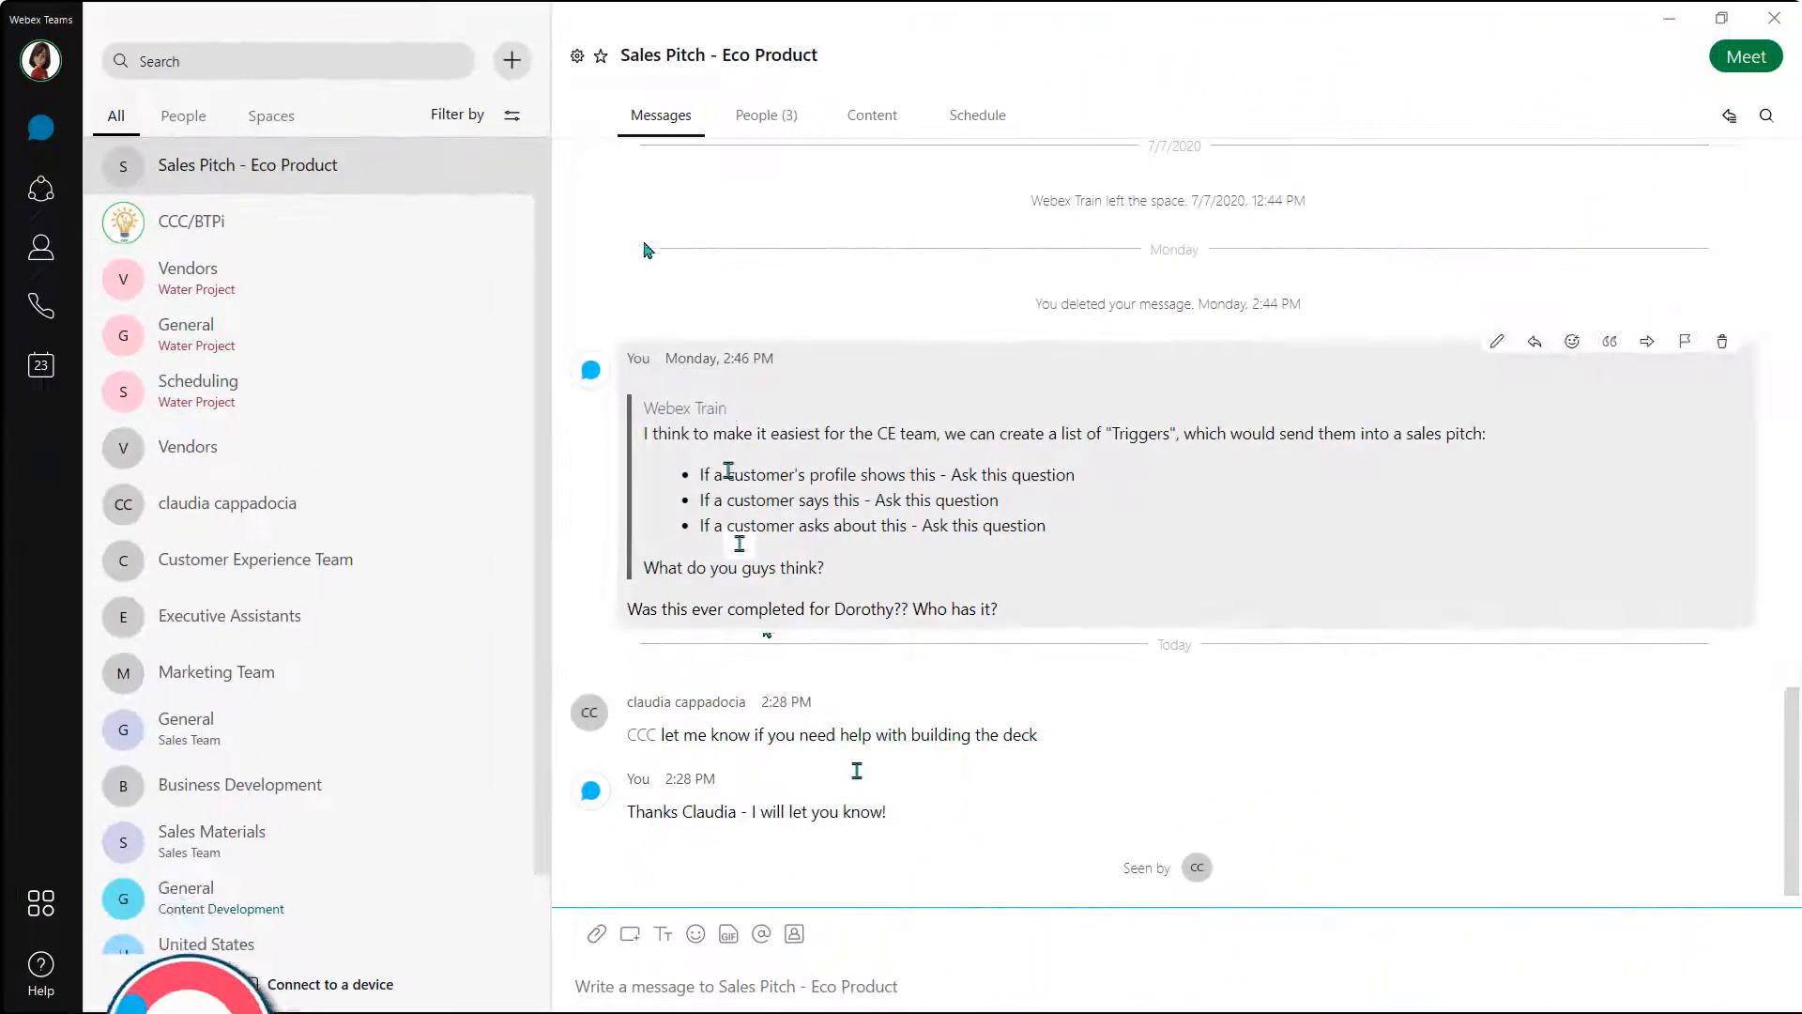
Step: Star Sales Pitch - Eco Product as a favorite and open the CCC/BTPi conversation
{"action": "left_click", "coordinate": [601, 55]}
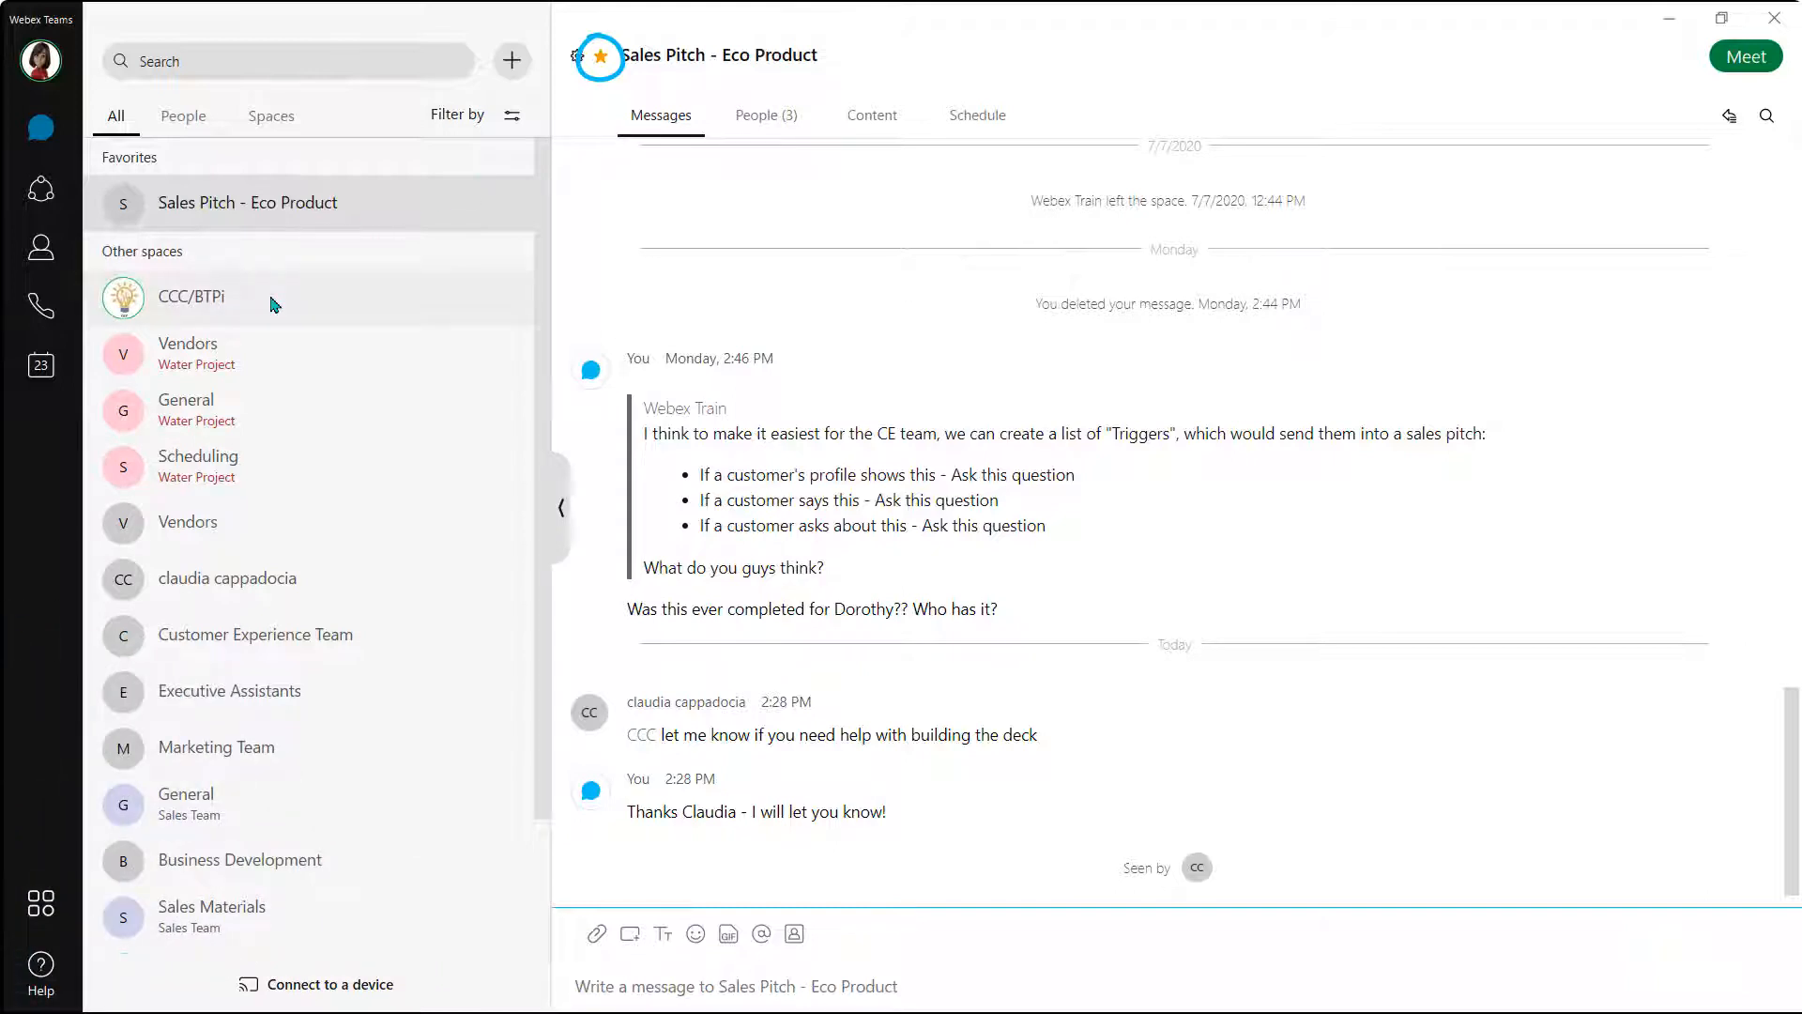
{"action": "left_click", "coordinate": [192, 297]}
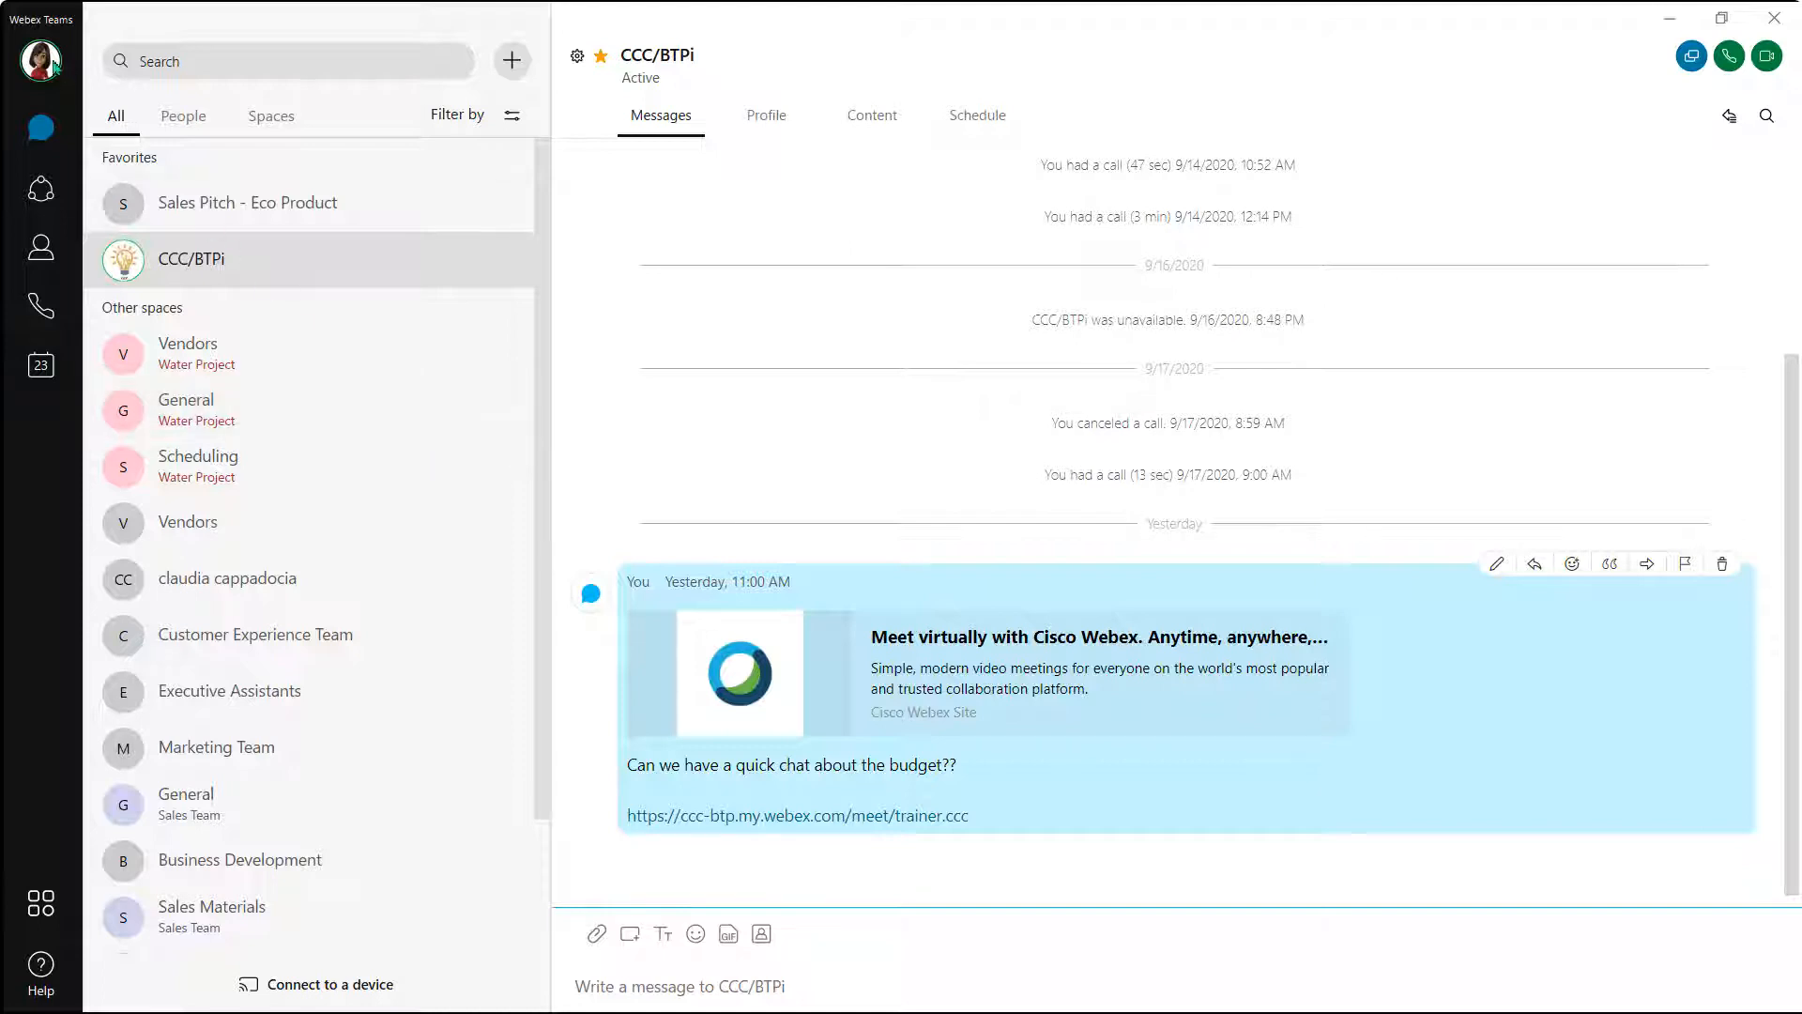
Step: Save the Messaging settings with favorites on top, then open the Scheduling space
{"action": "left_click", "coordinate": [37, 58]}
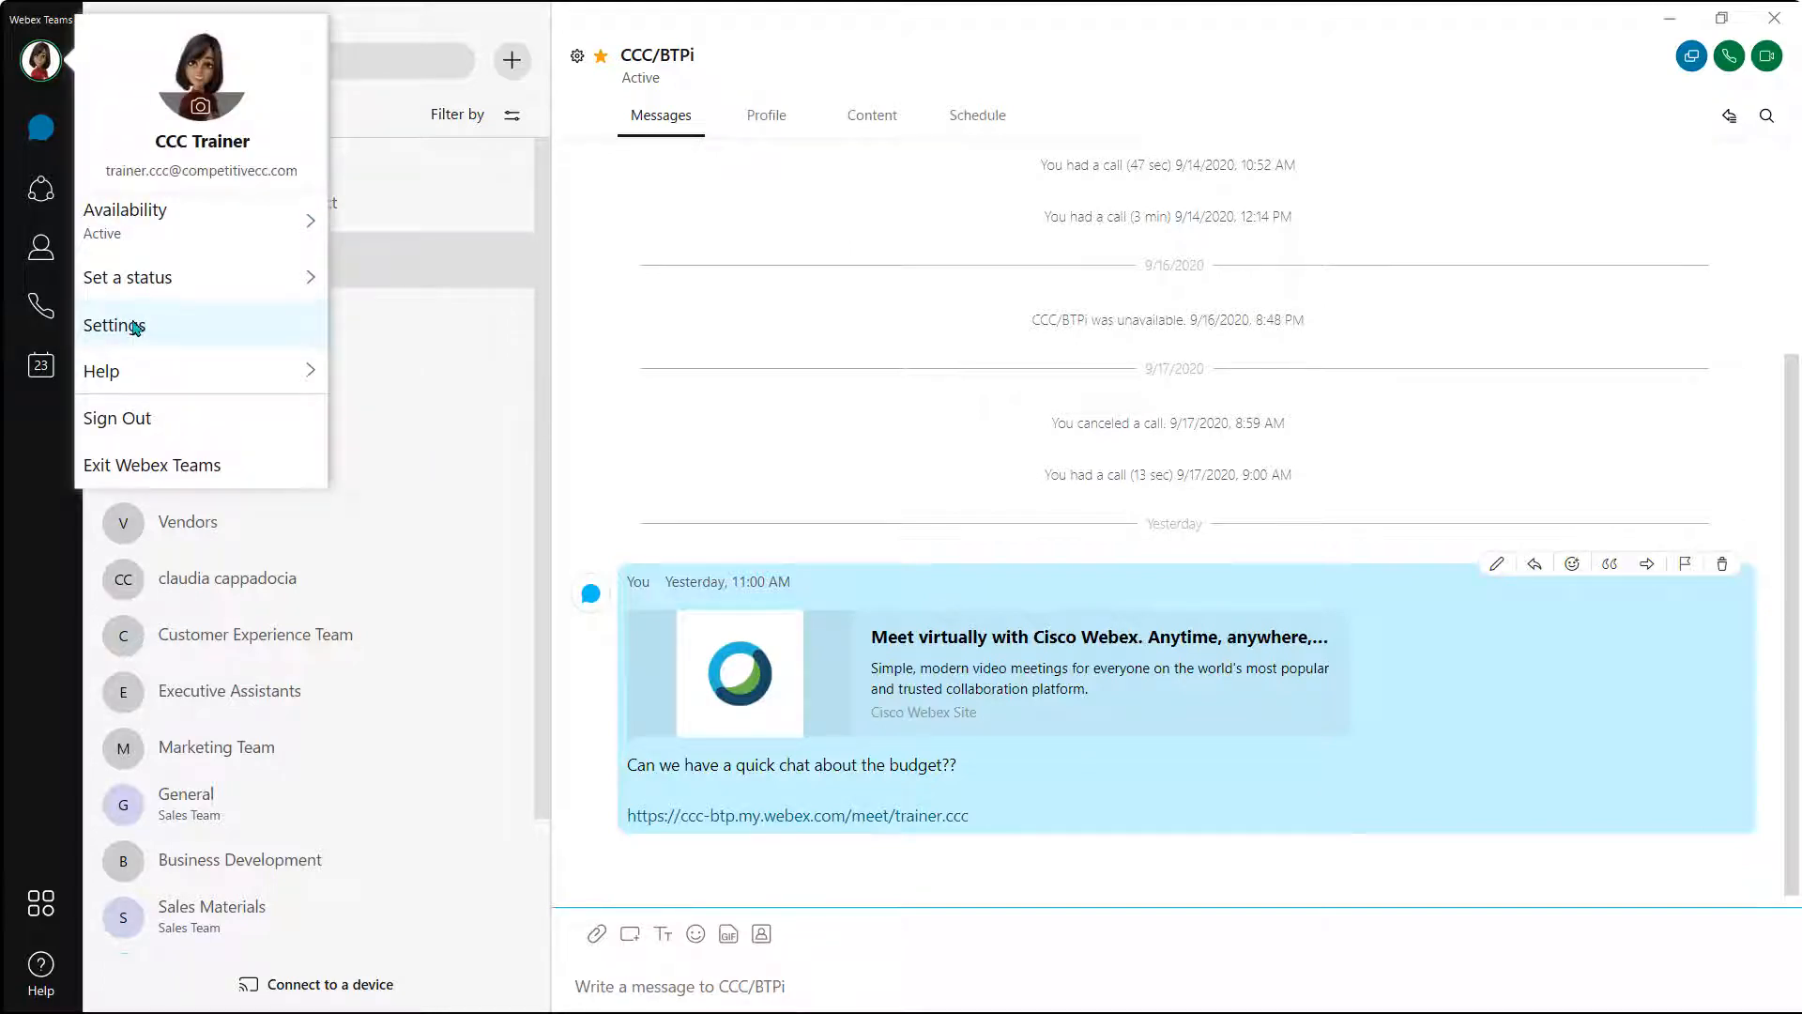
{"action": "left_click", "coordinate": [114, 325]}
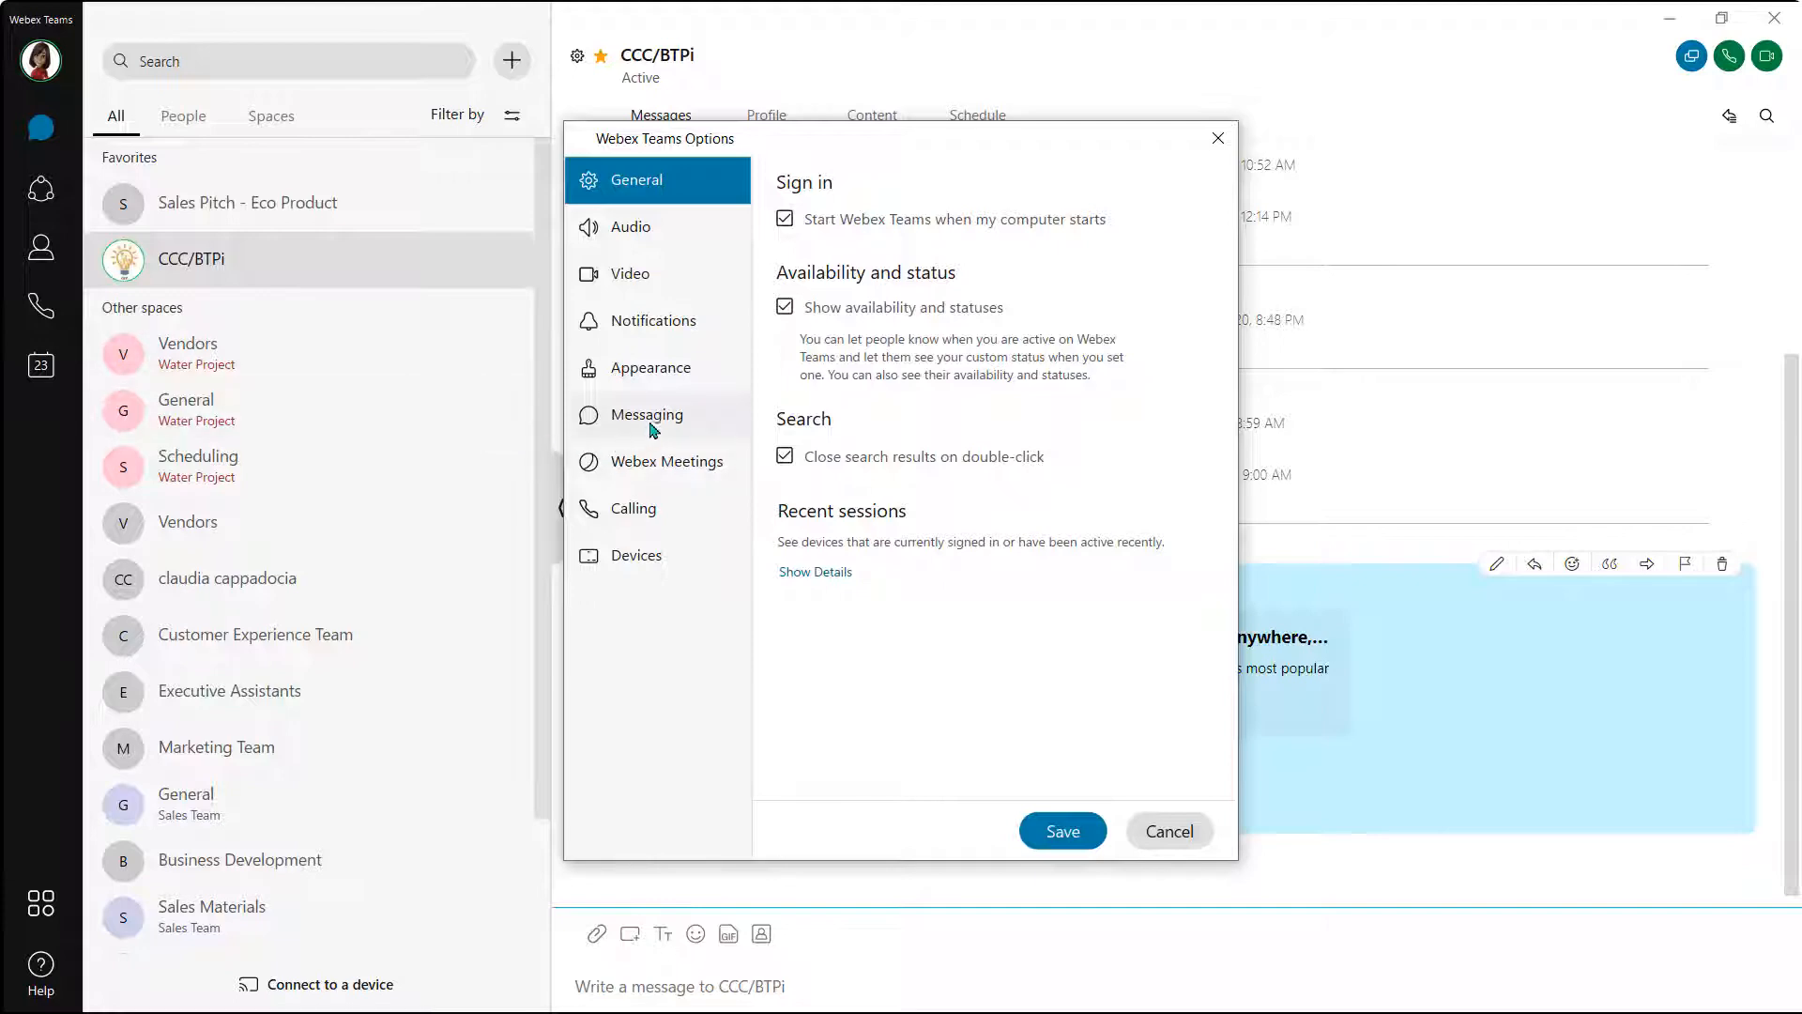
{"action": "left_click", "coordinate": [645, 415]}
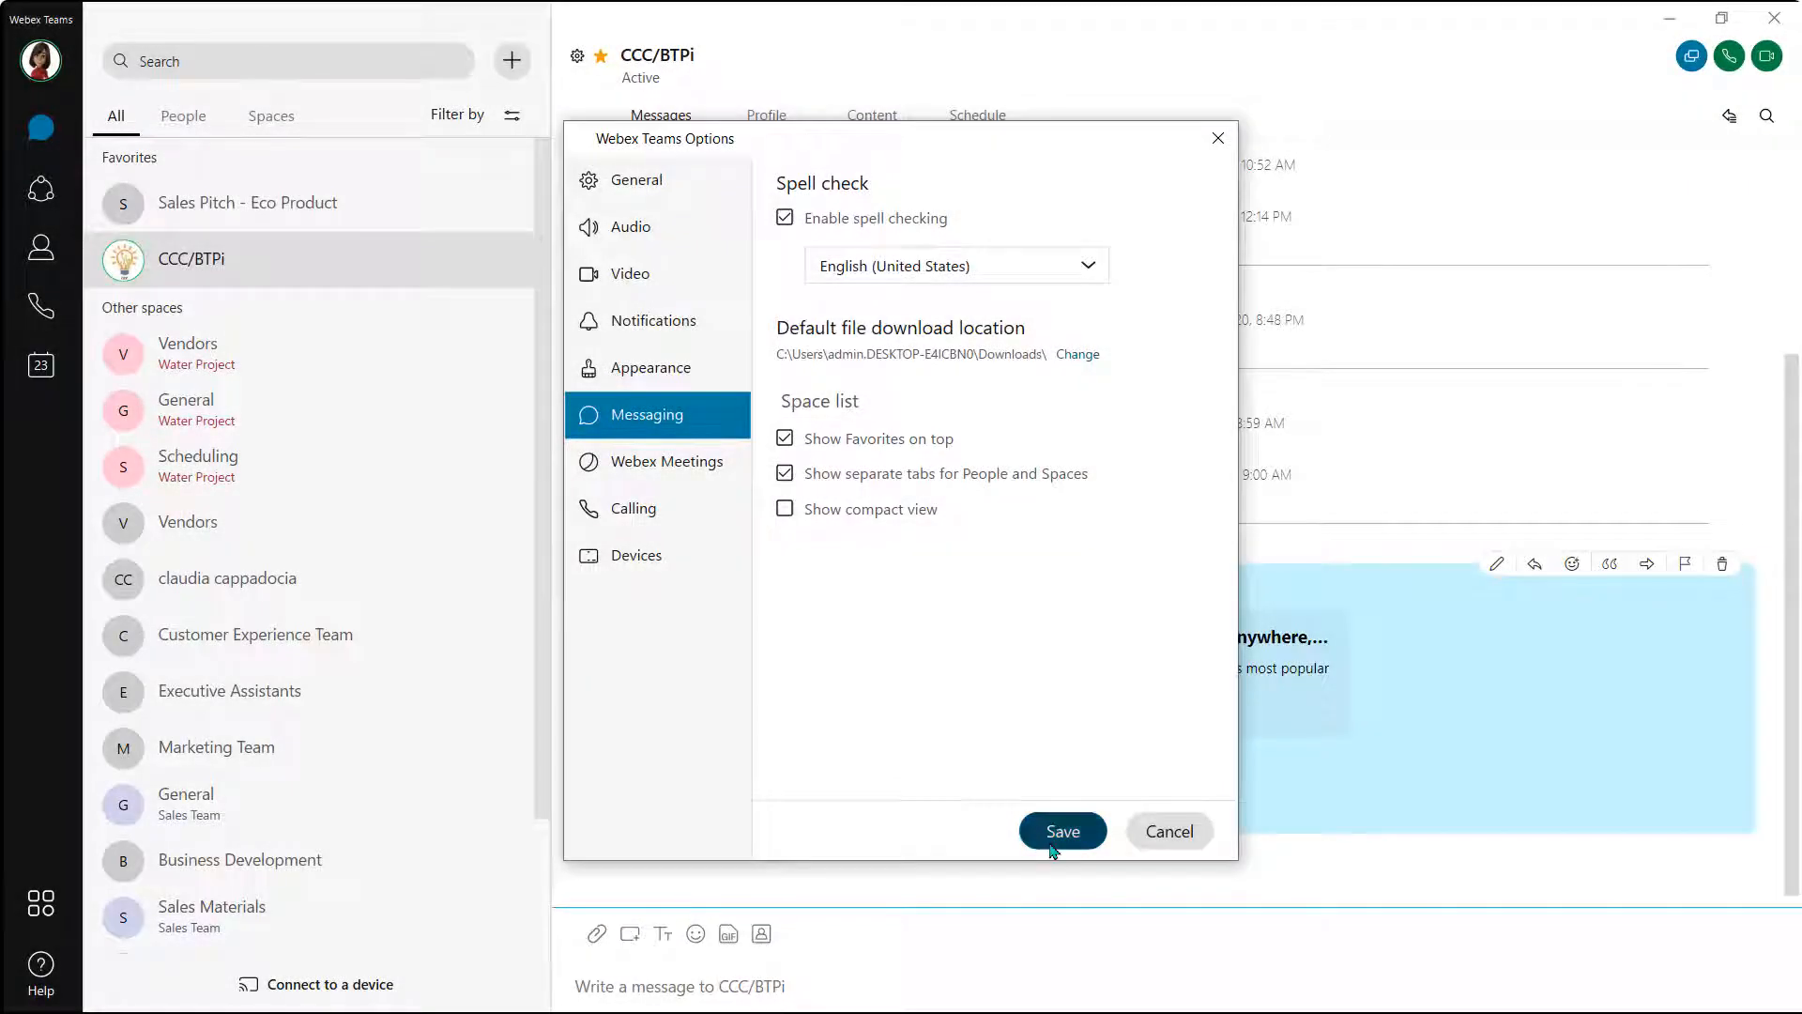
{"action": "left_click", "coordinate": [1063, 830]}
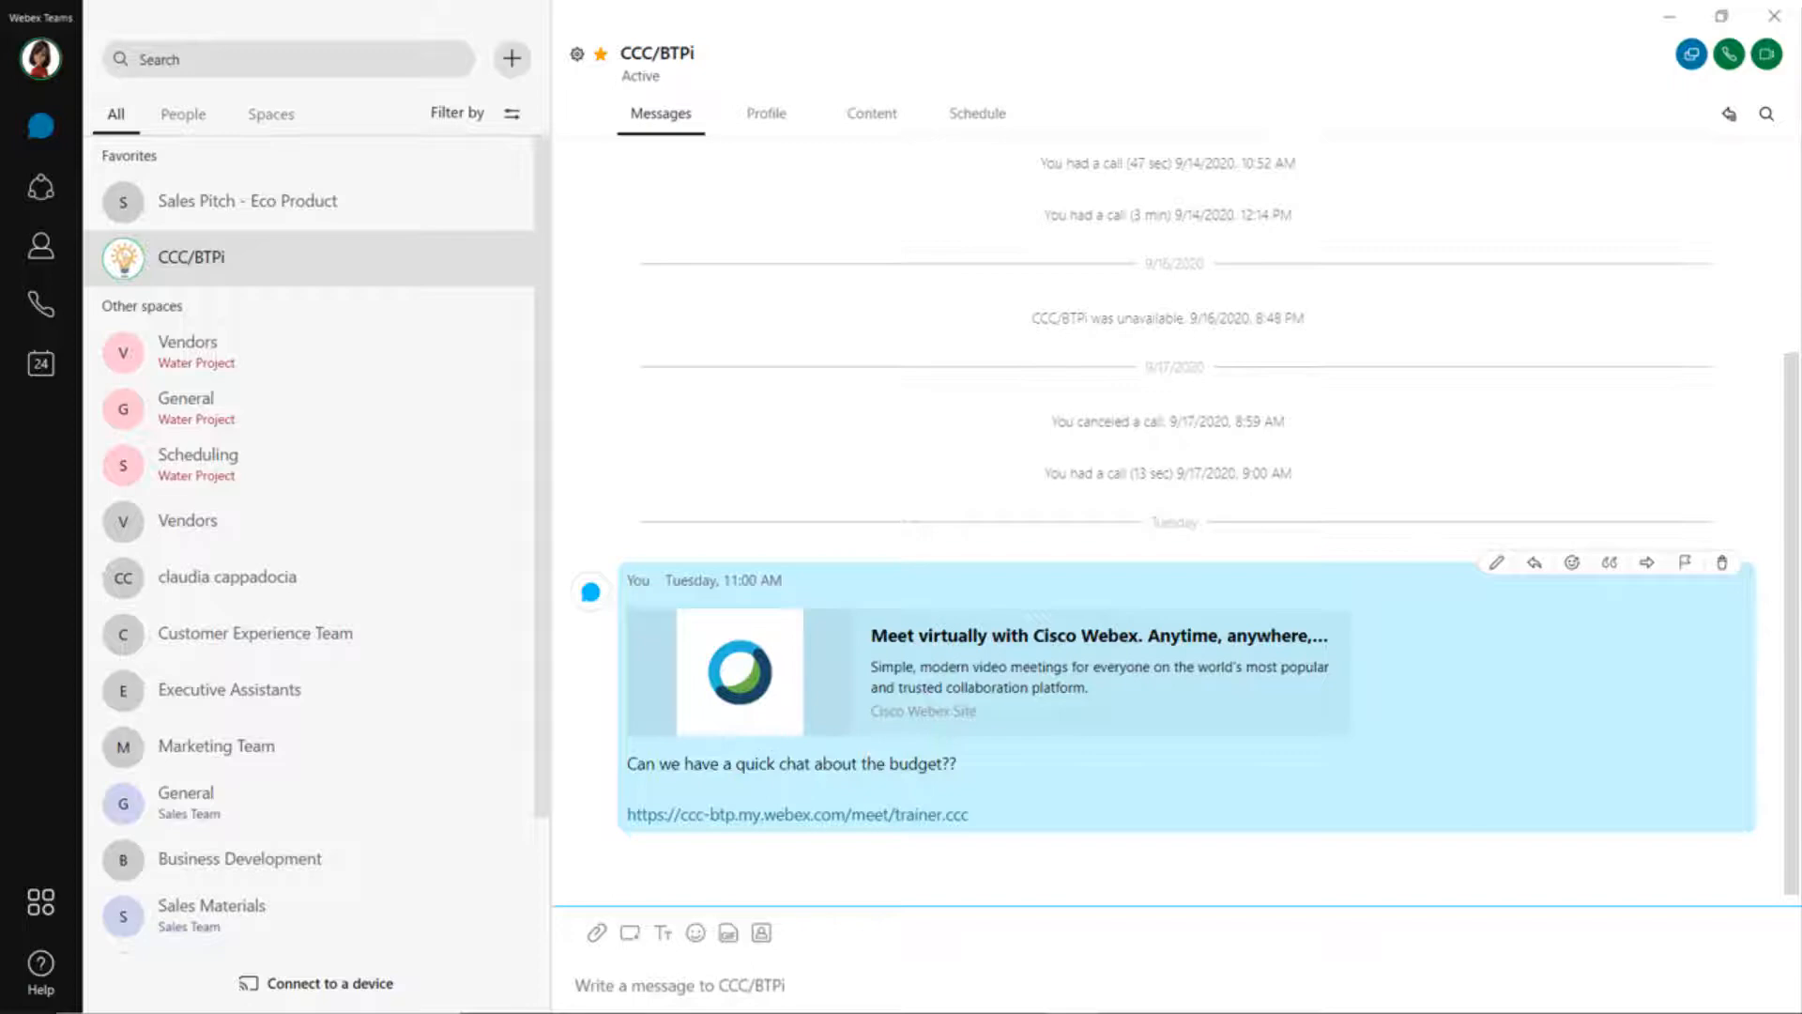
{"action": "left_click", "coordinate": [512, 113]}
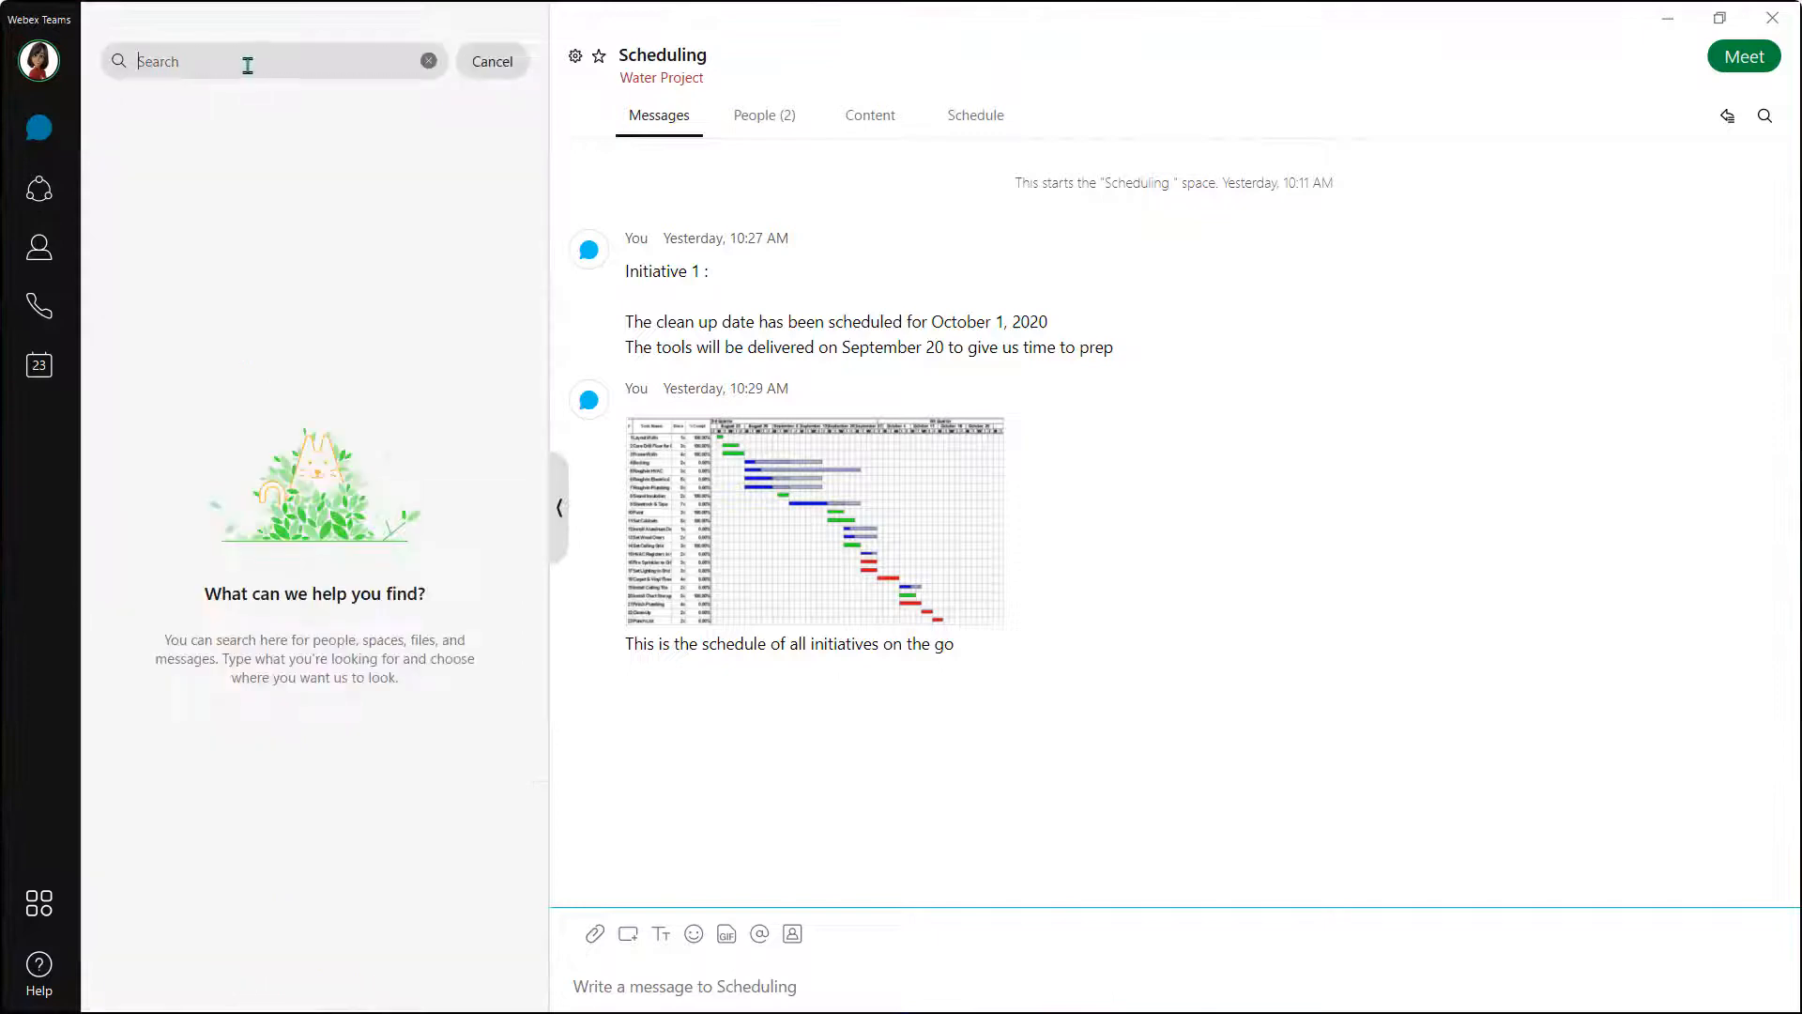
{"action": "type", "text": "bottles"}
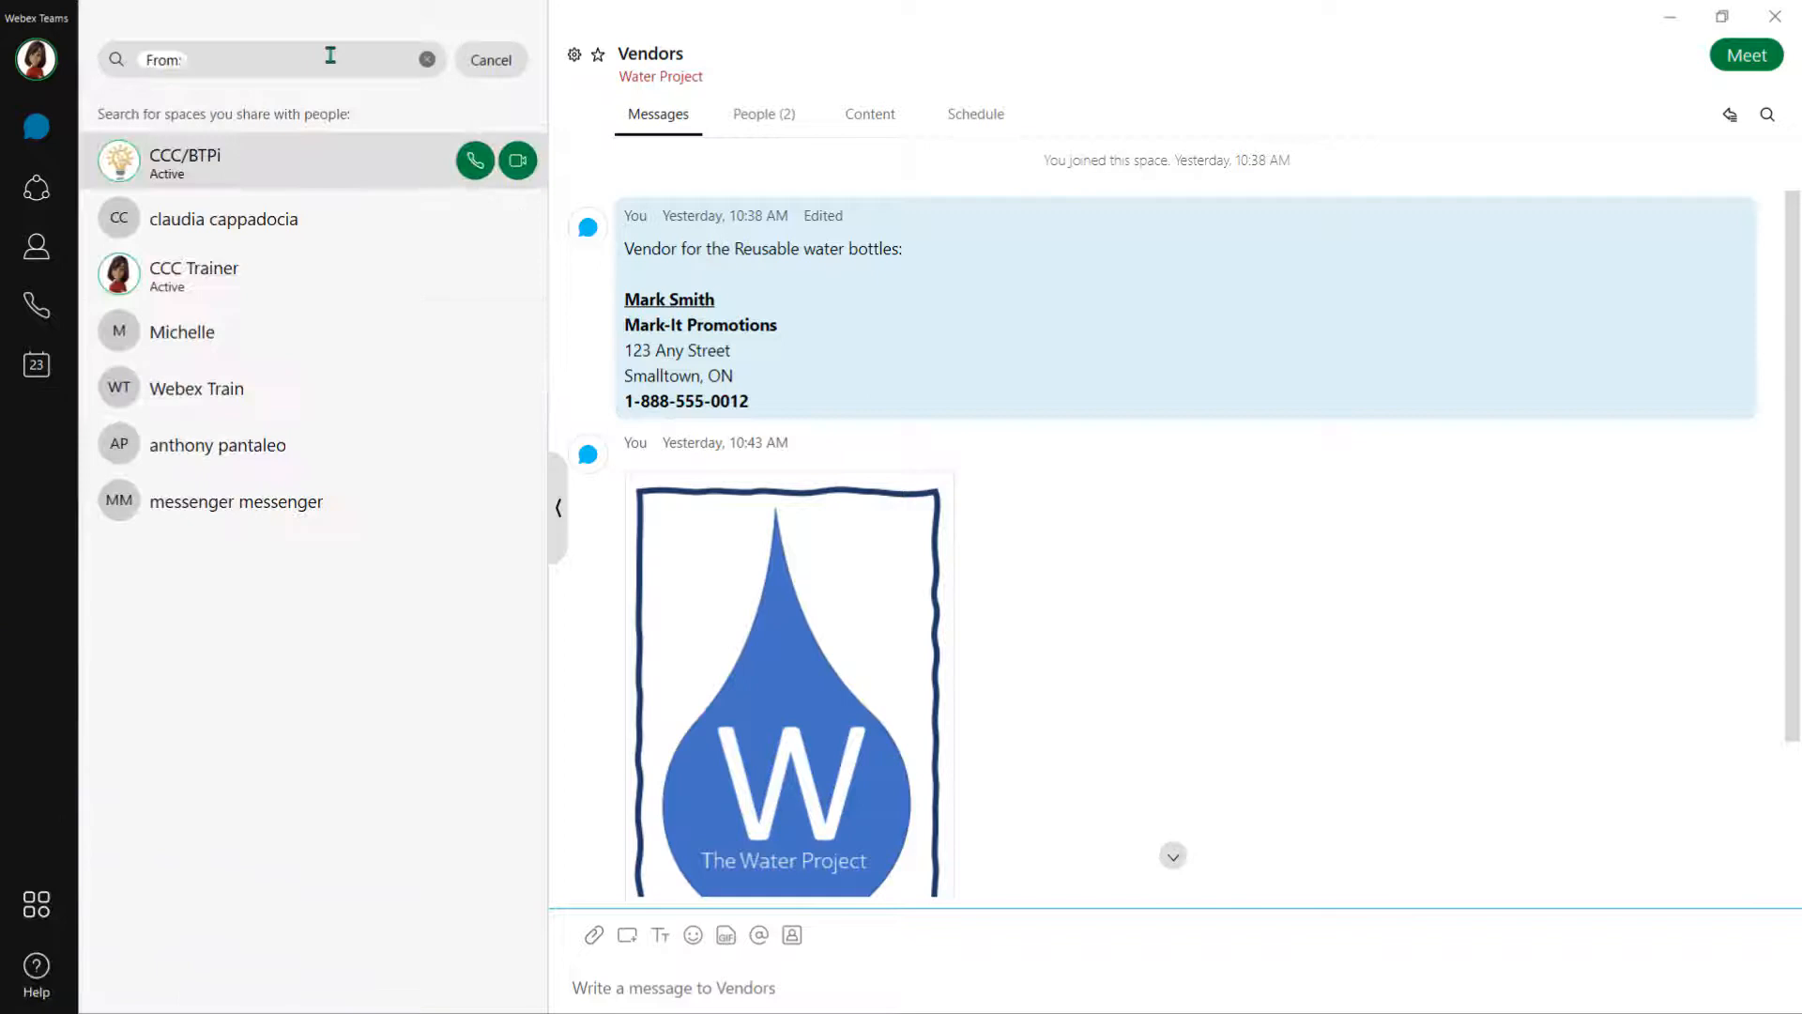
{"action": "type", "text": "cla"}
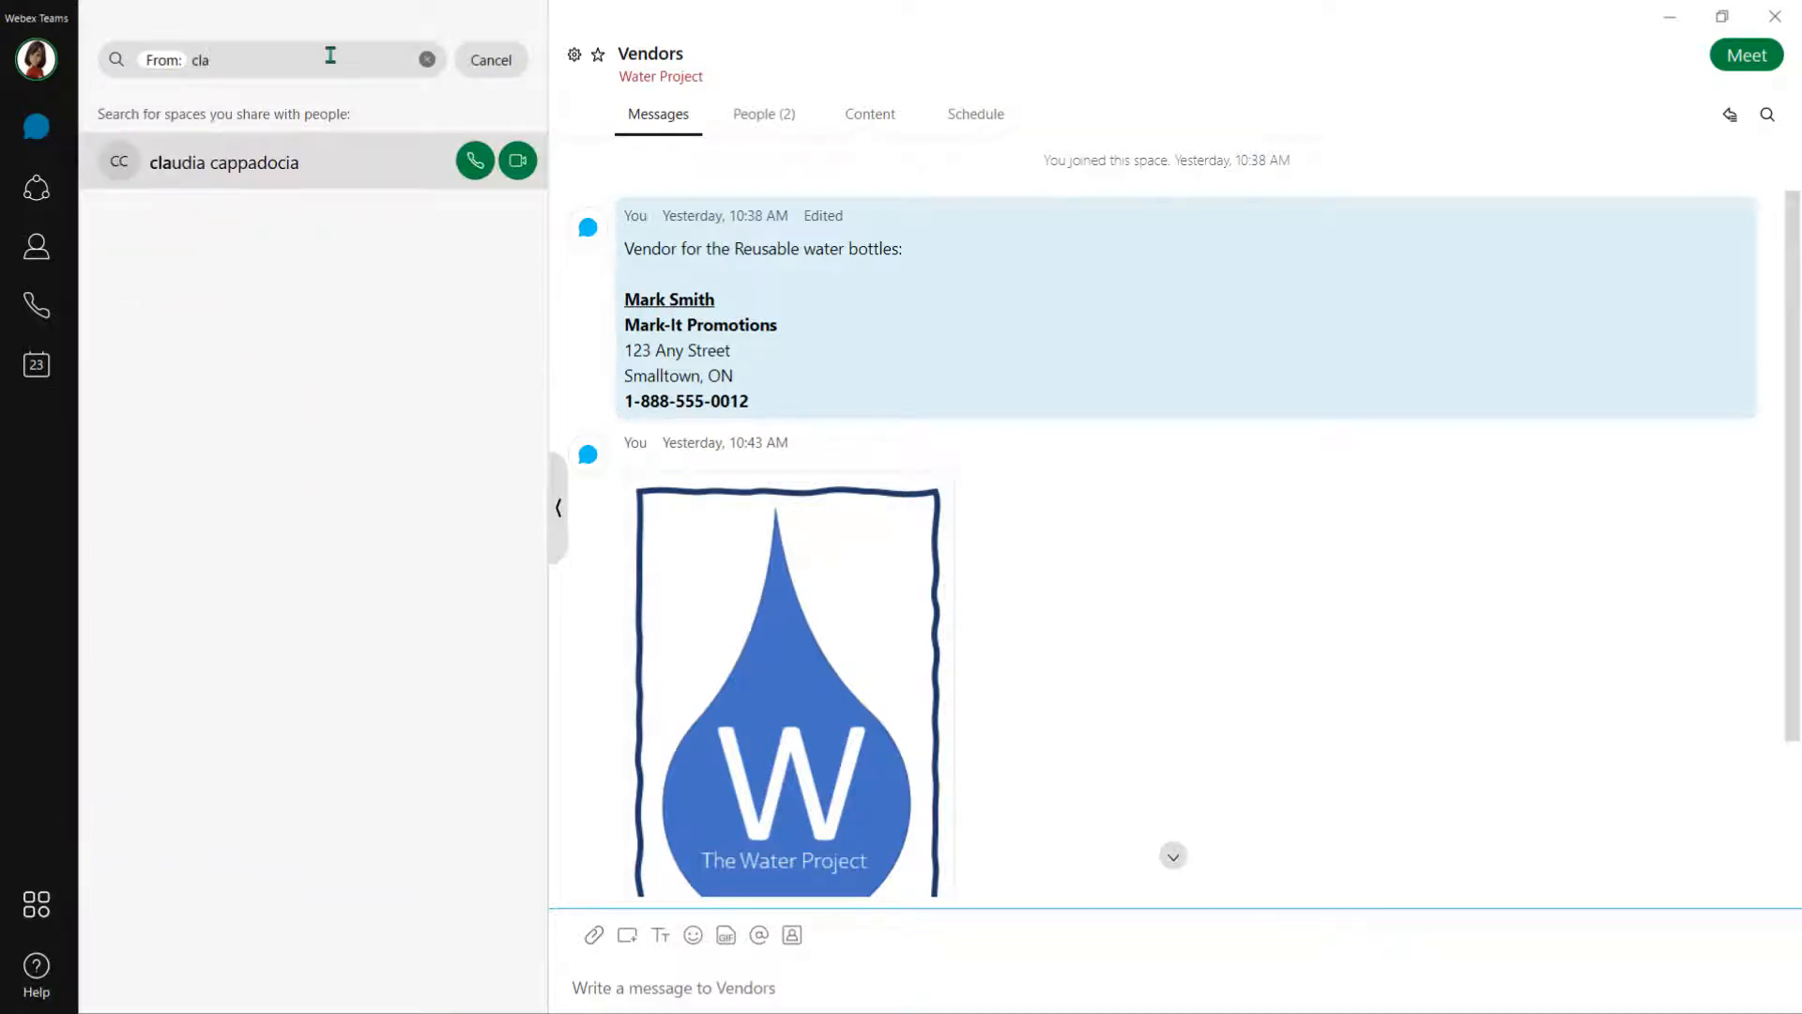
{"action": "left_click", "coordinate": [225, 162]}
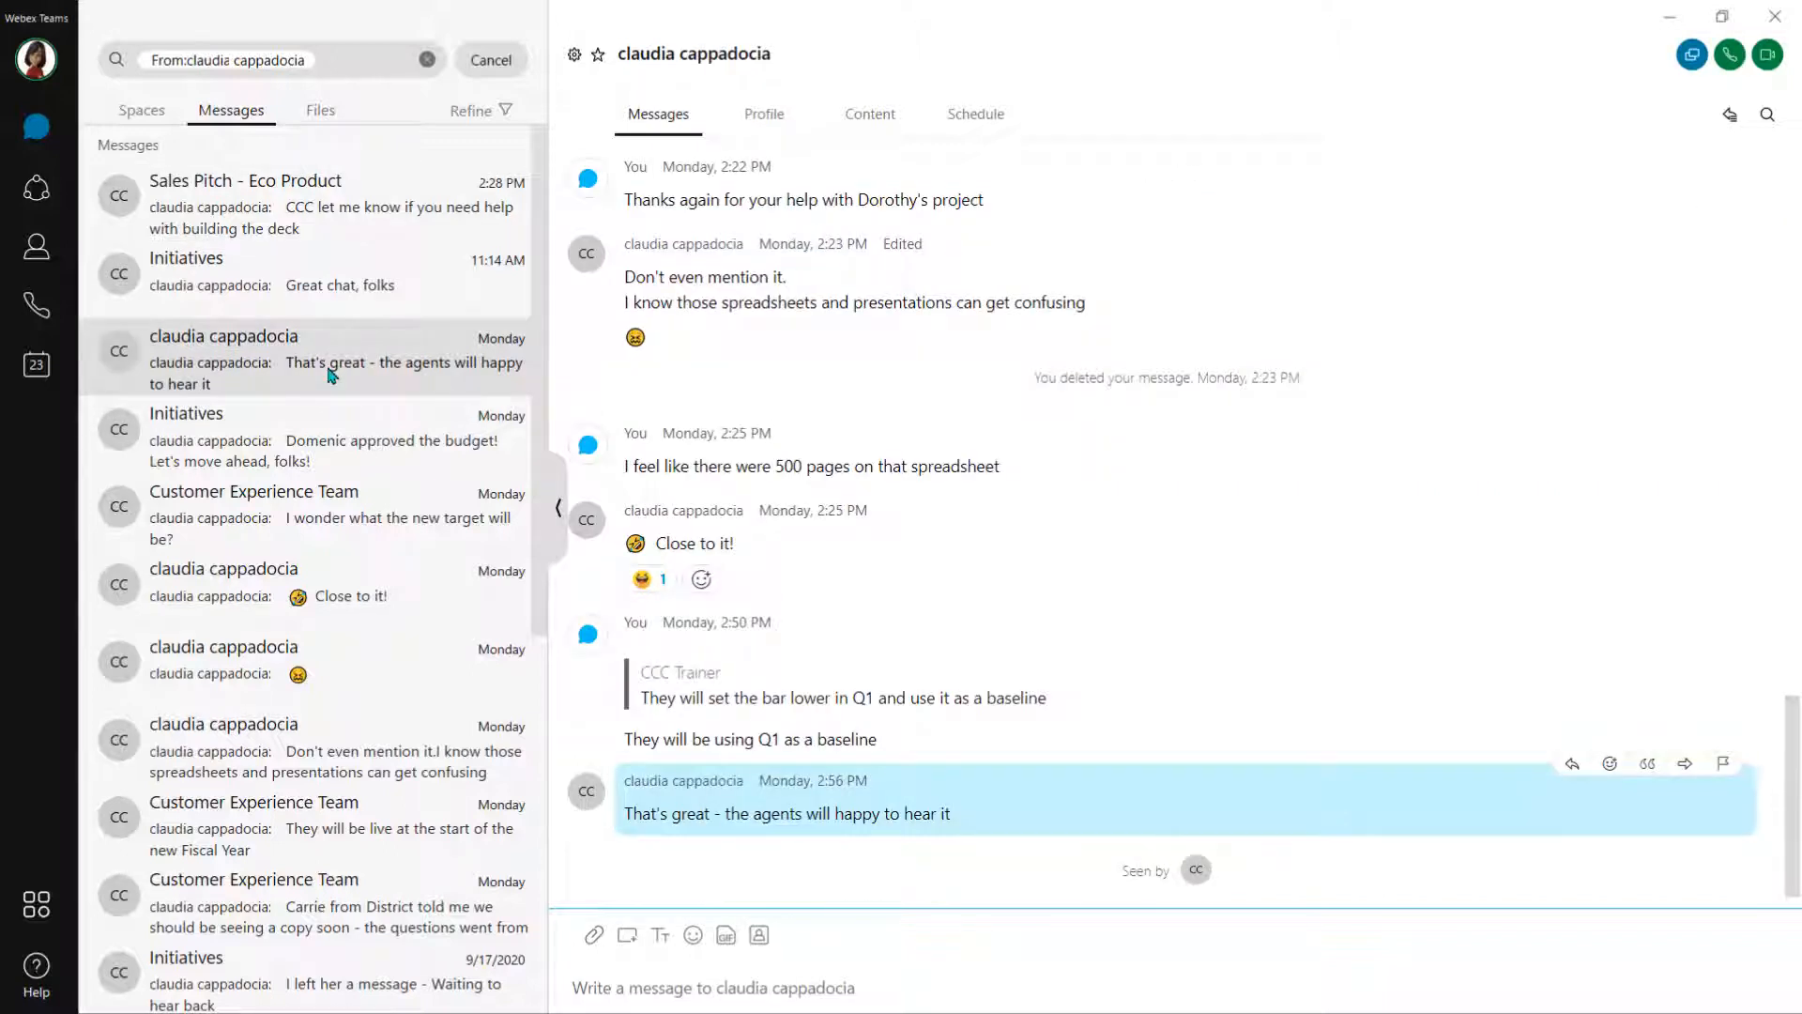
{"action": "mouse_move", "coordinate": [413, 100]}
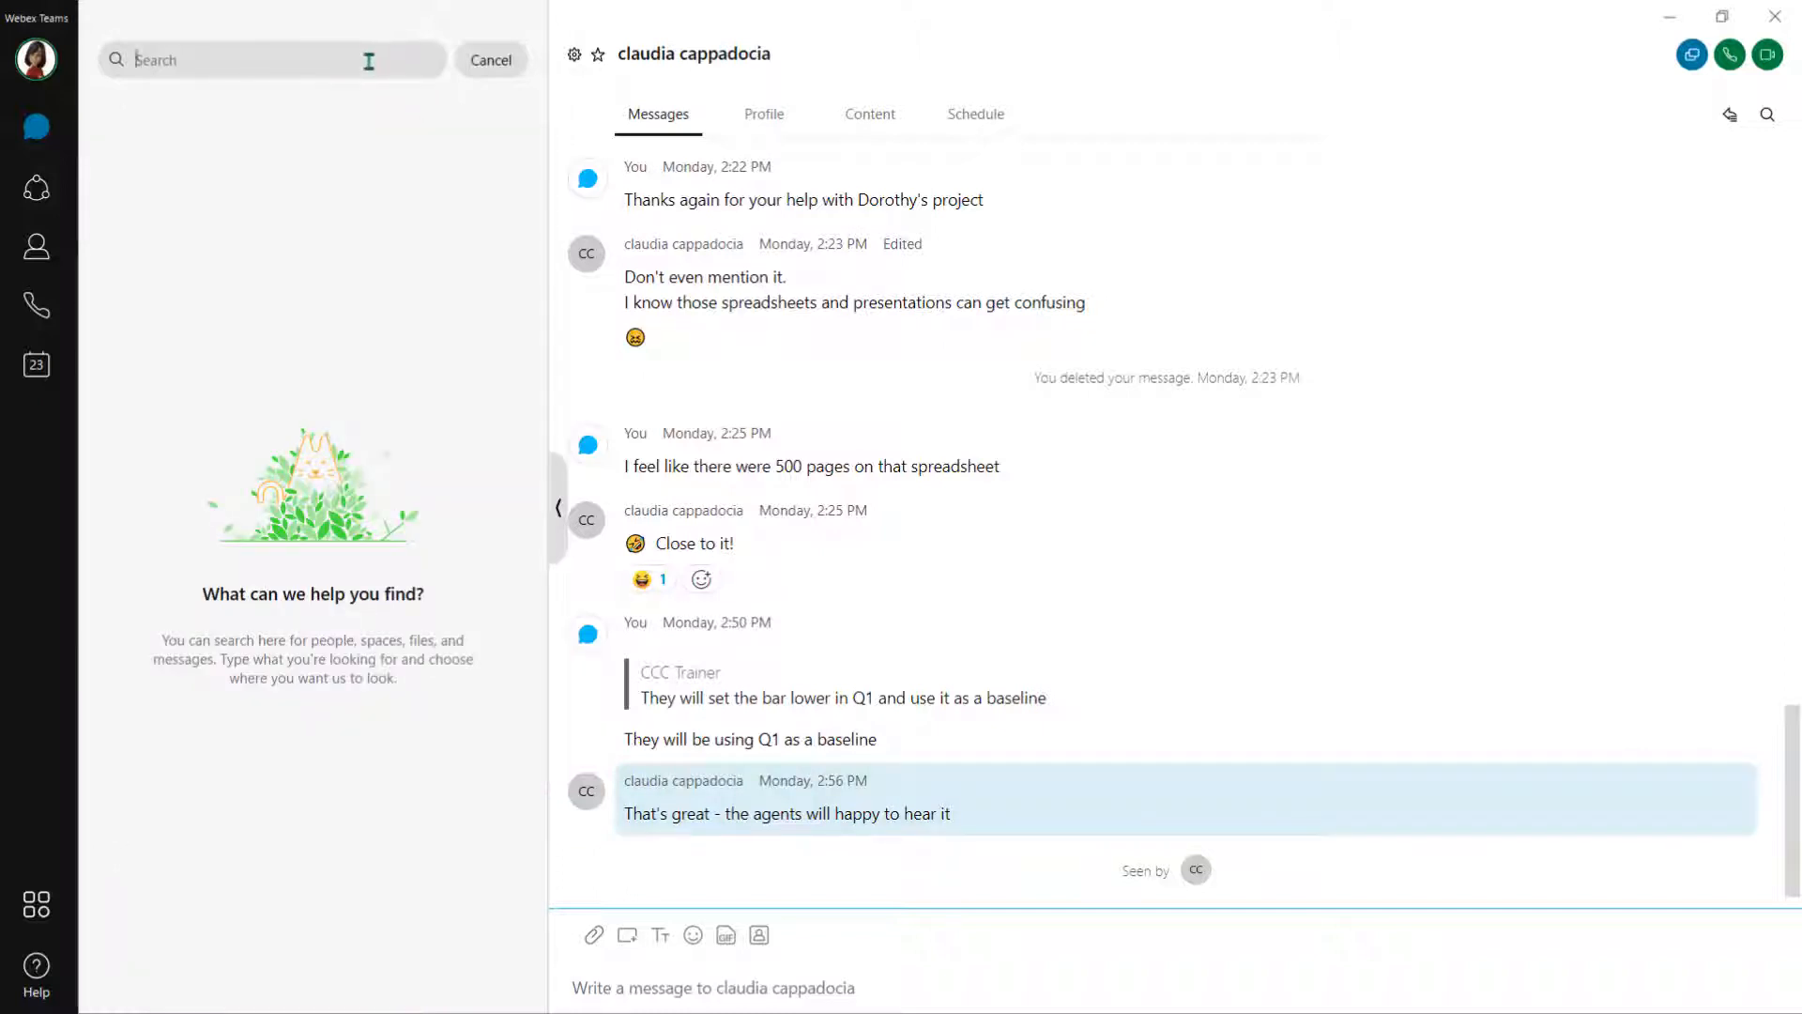
{"action": "type", "text": "sales"}
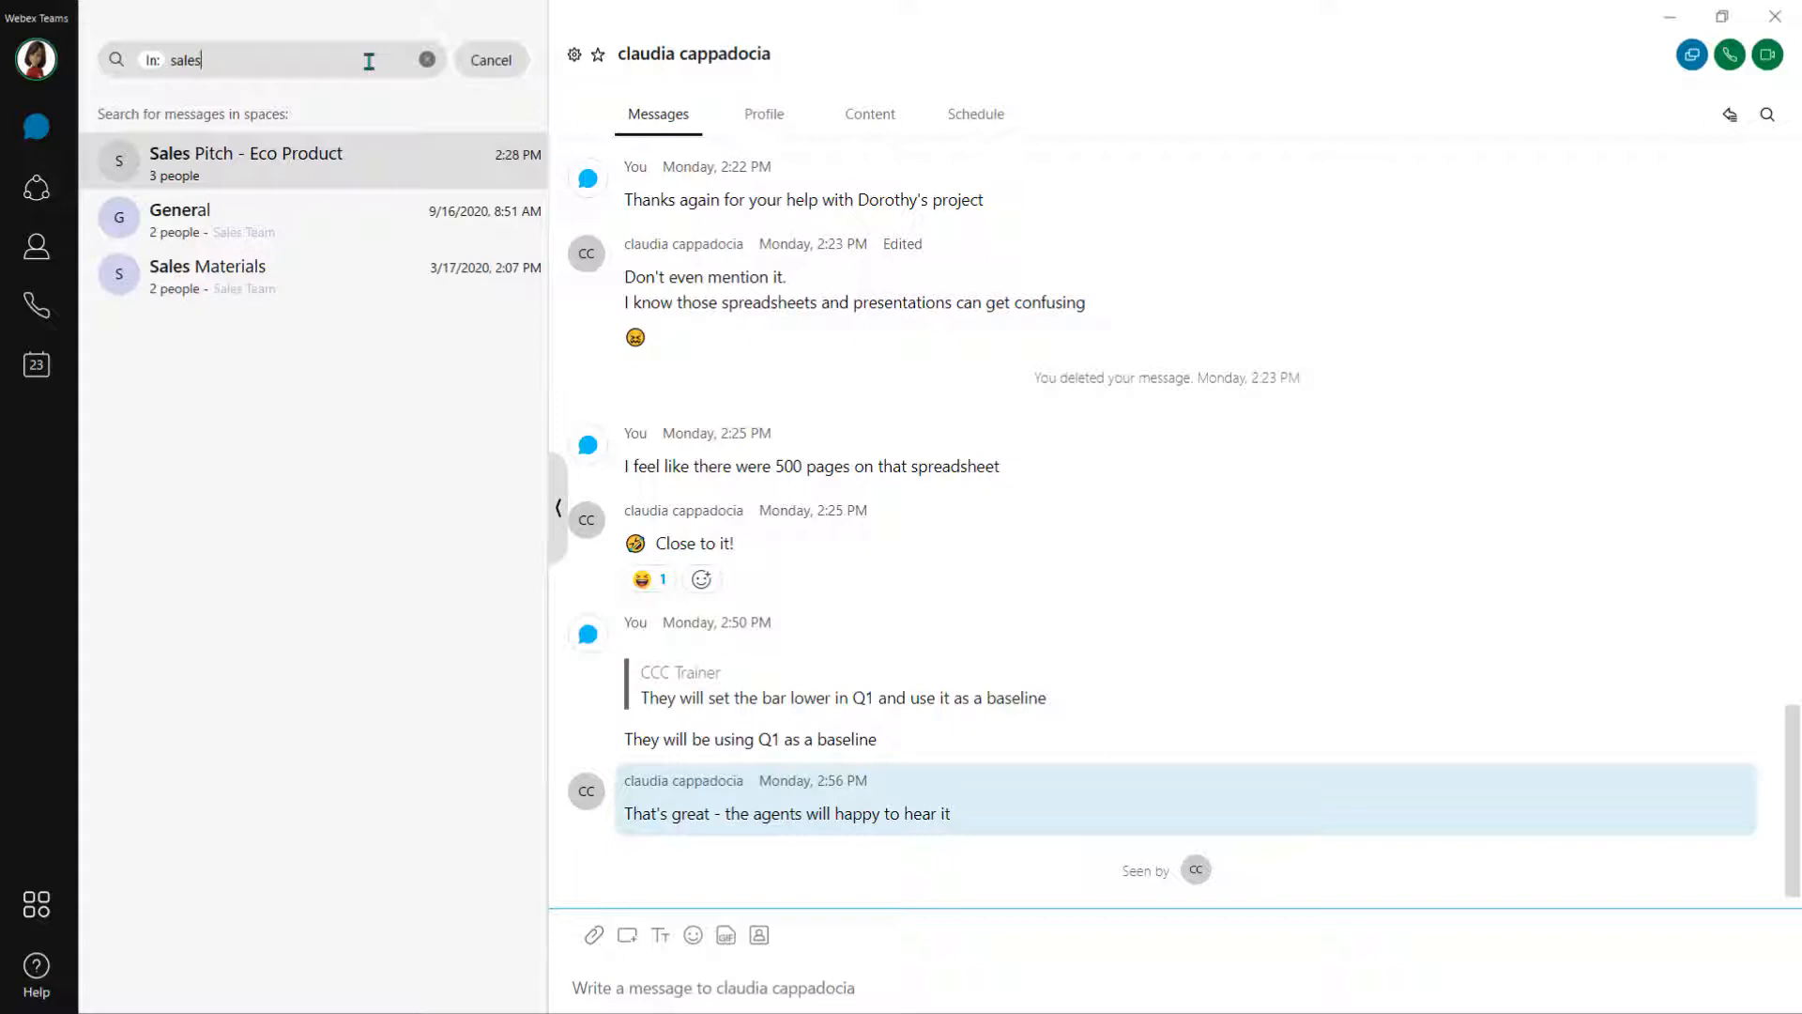
{"action": "left_click", "coordinate": [246, 160]}
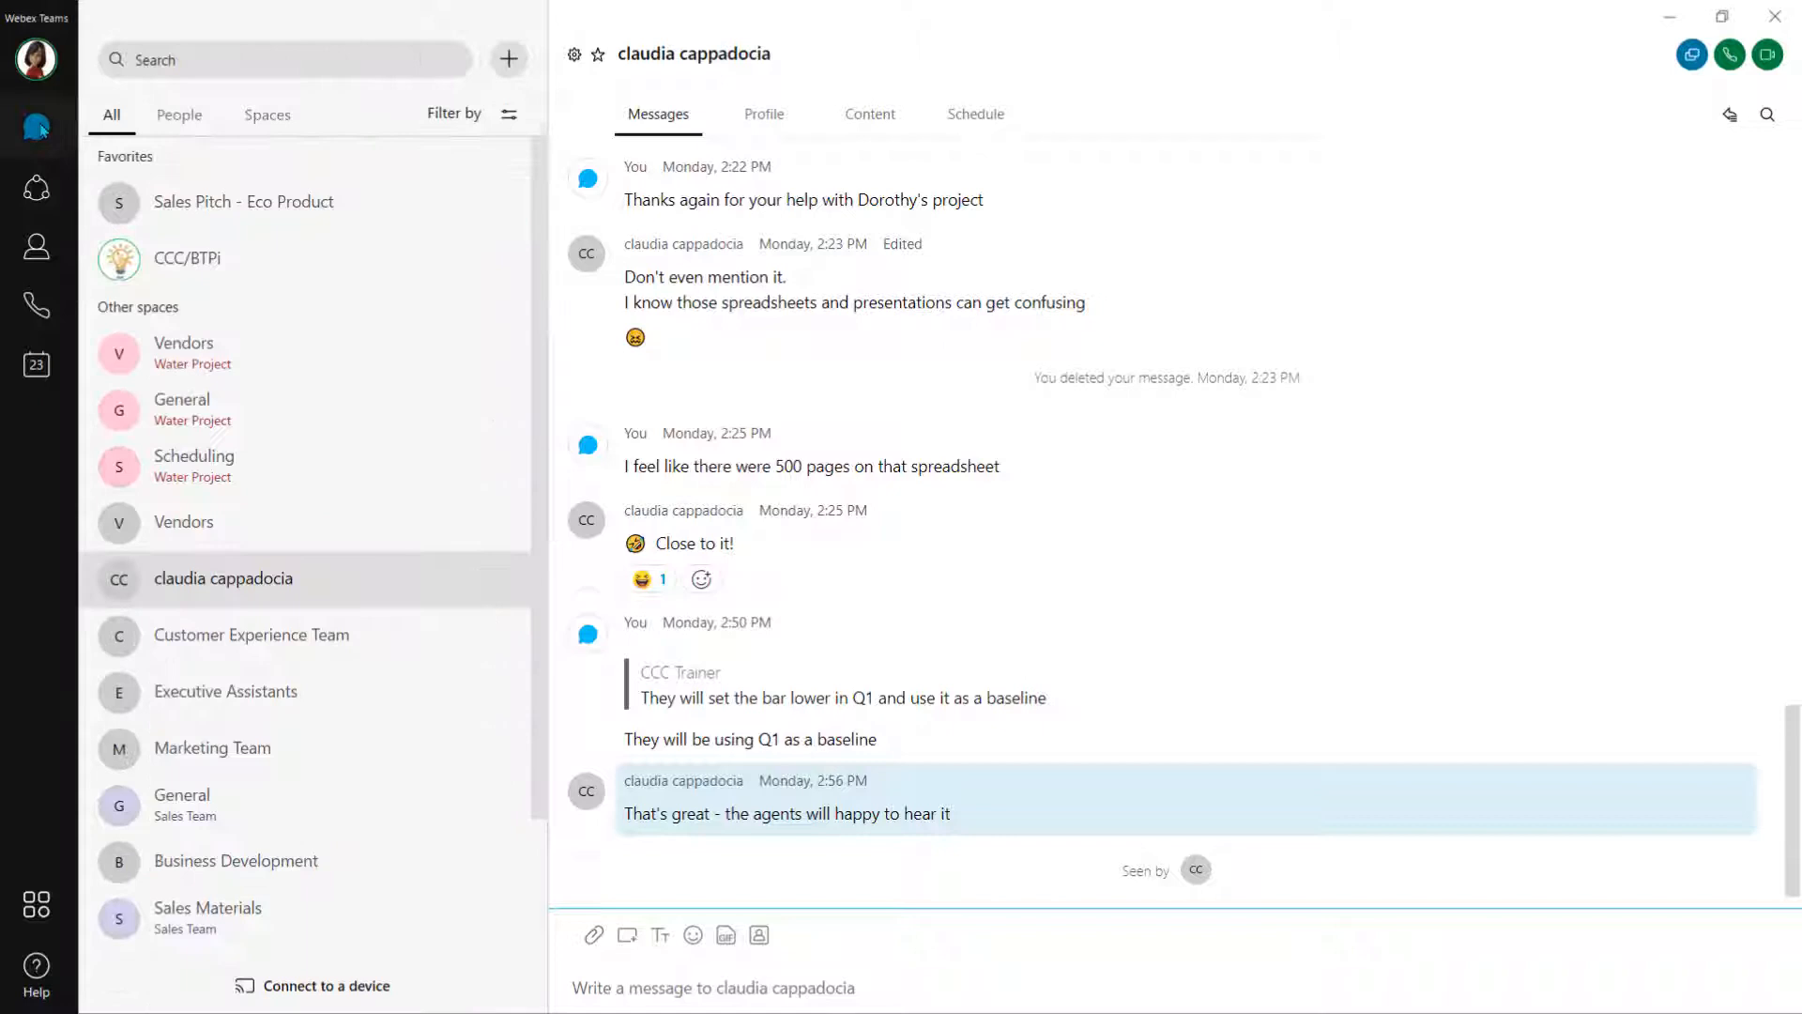
{"action": "left_click", "coordinate": [35, 129]}
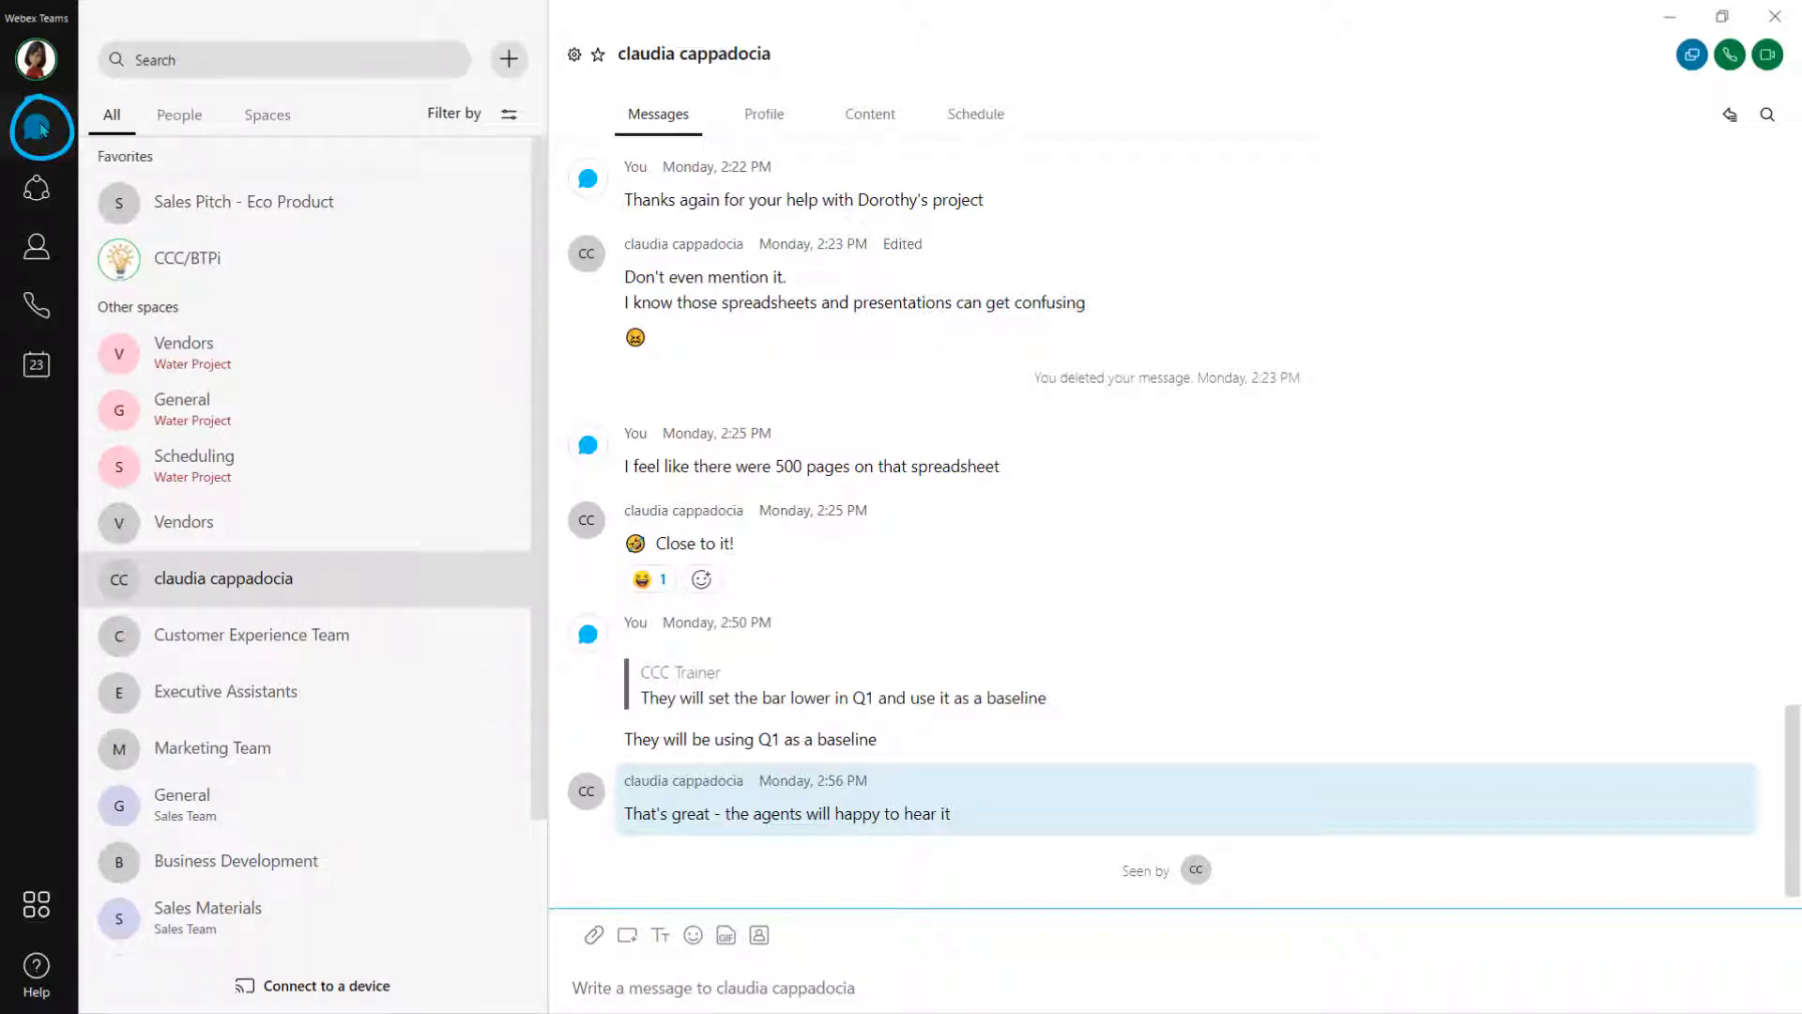
{"action": "key", "text": "Alt+Up"}
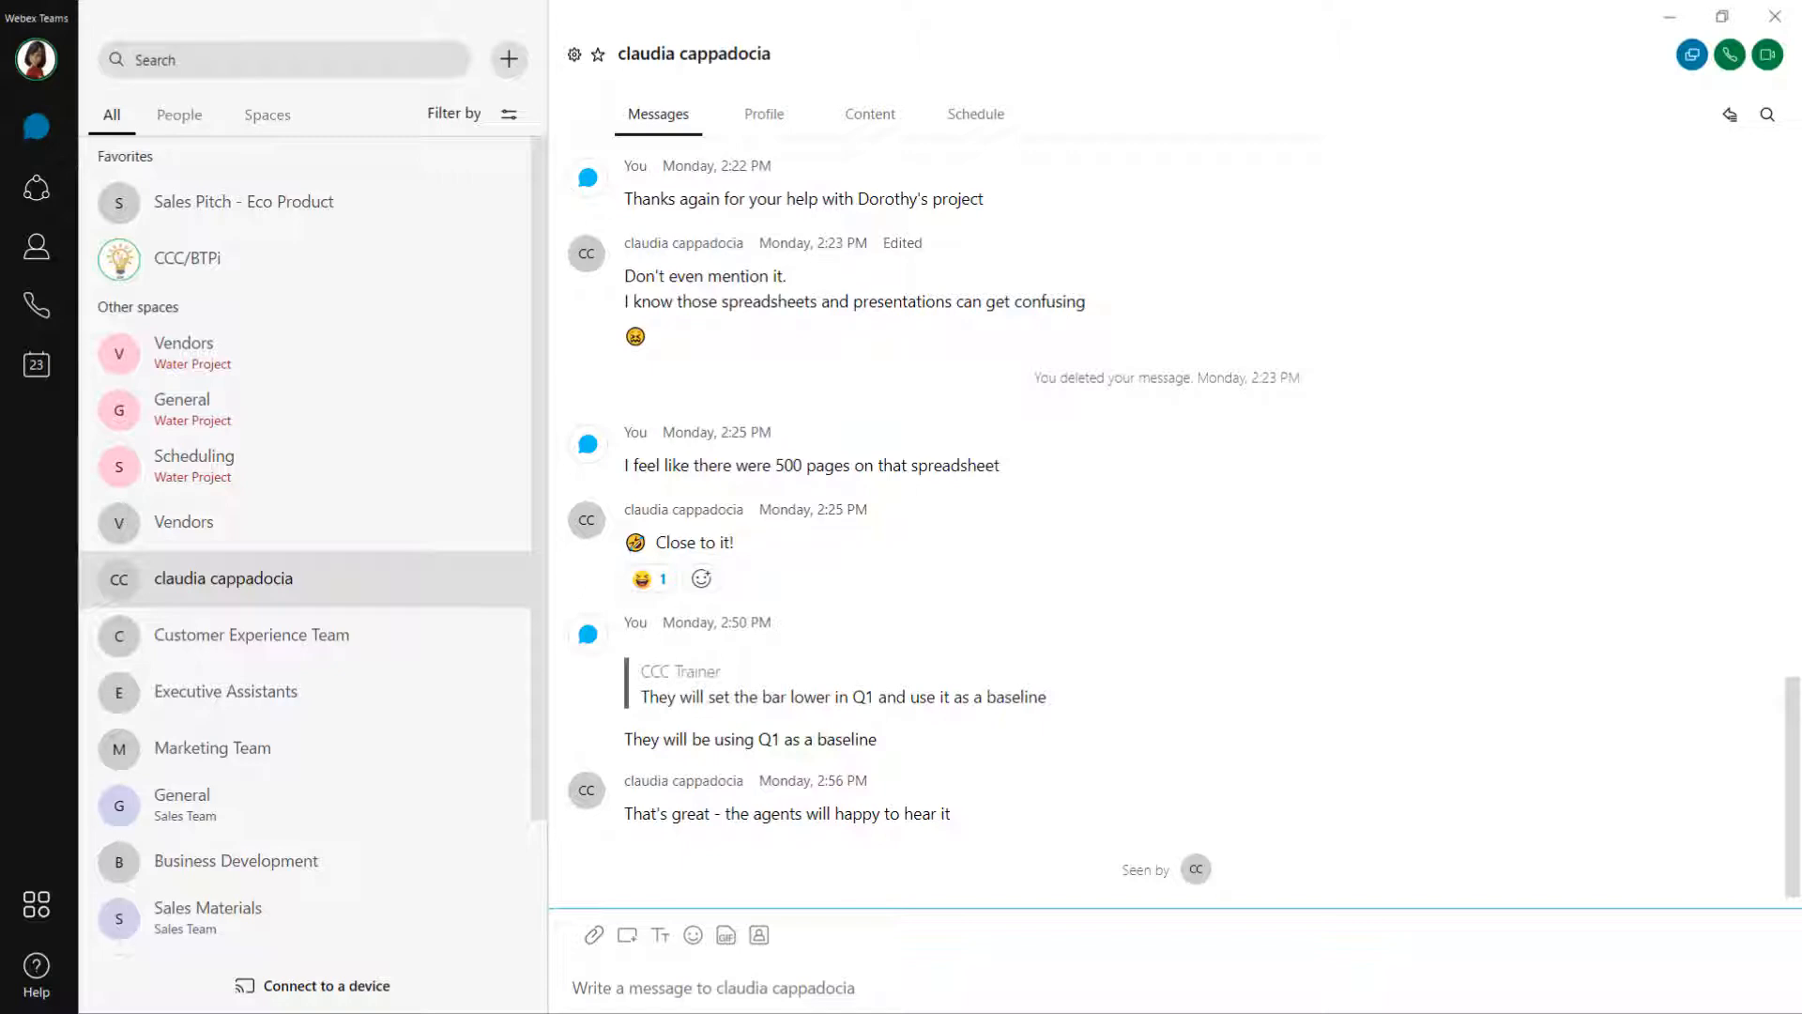
{"action": "key", "text": "Ctrl+N"}
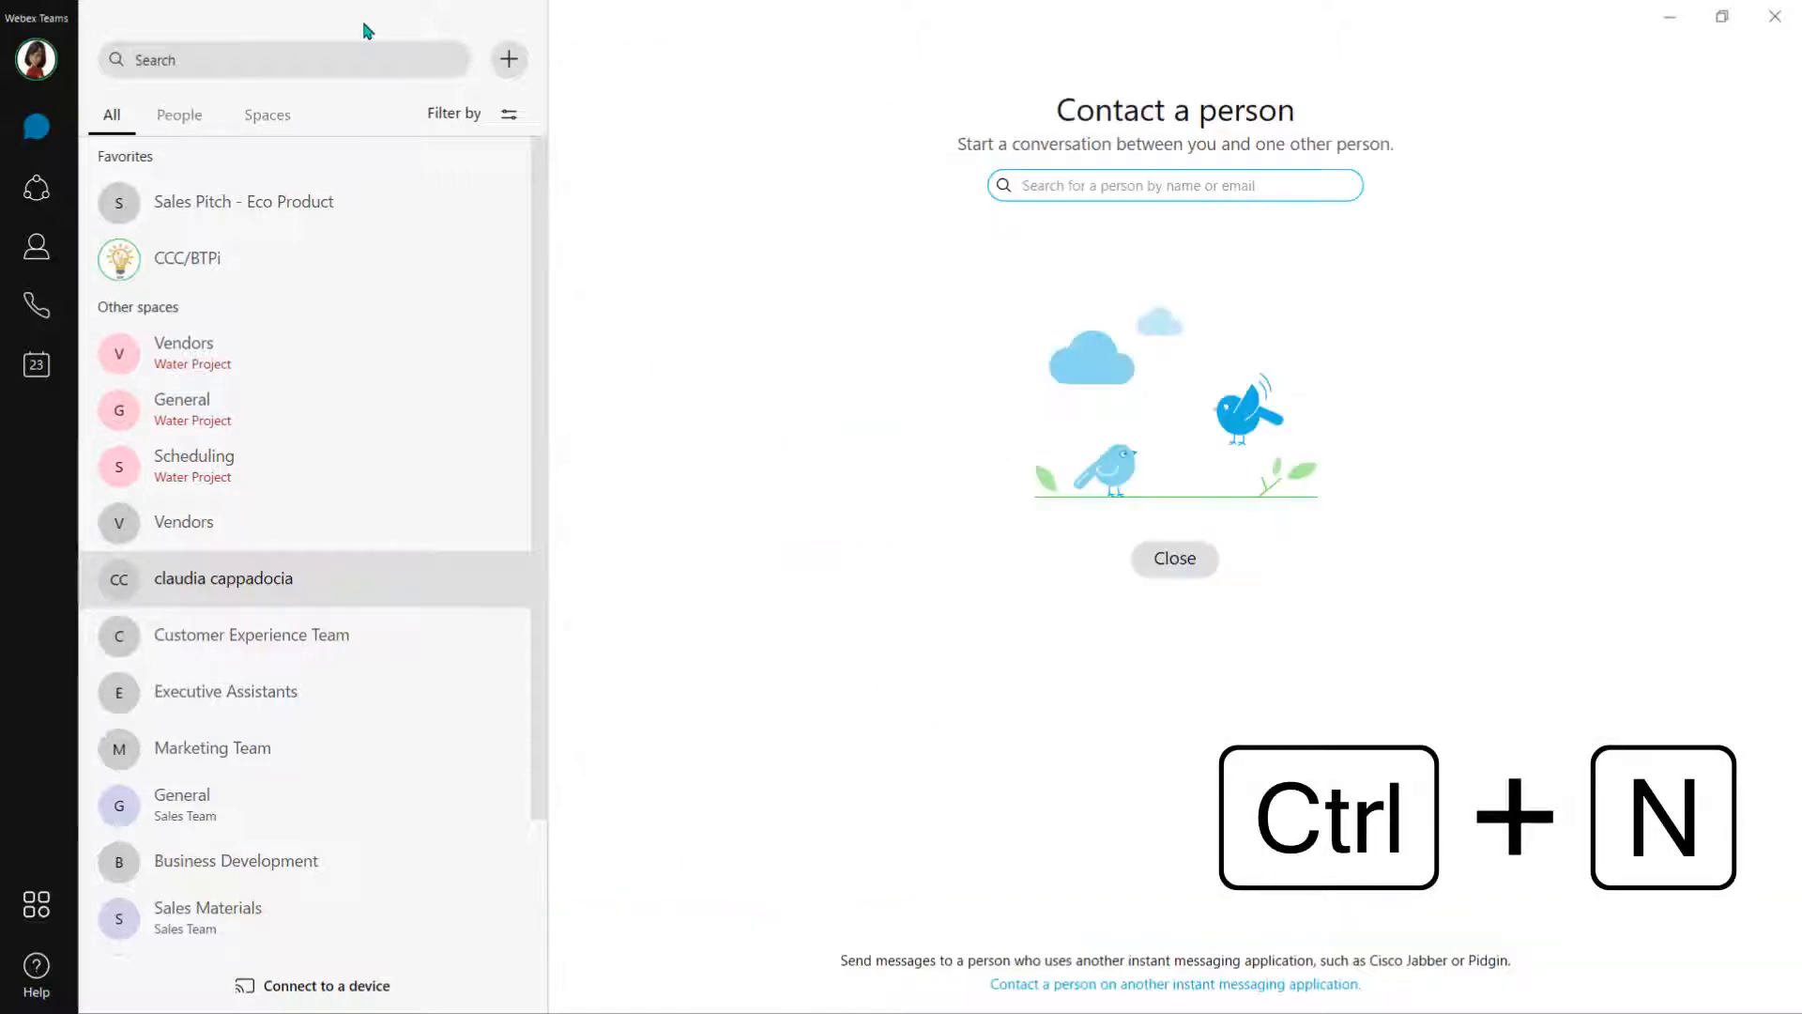
{"action": "type", "text": "anthon"}
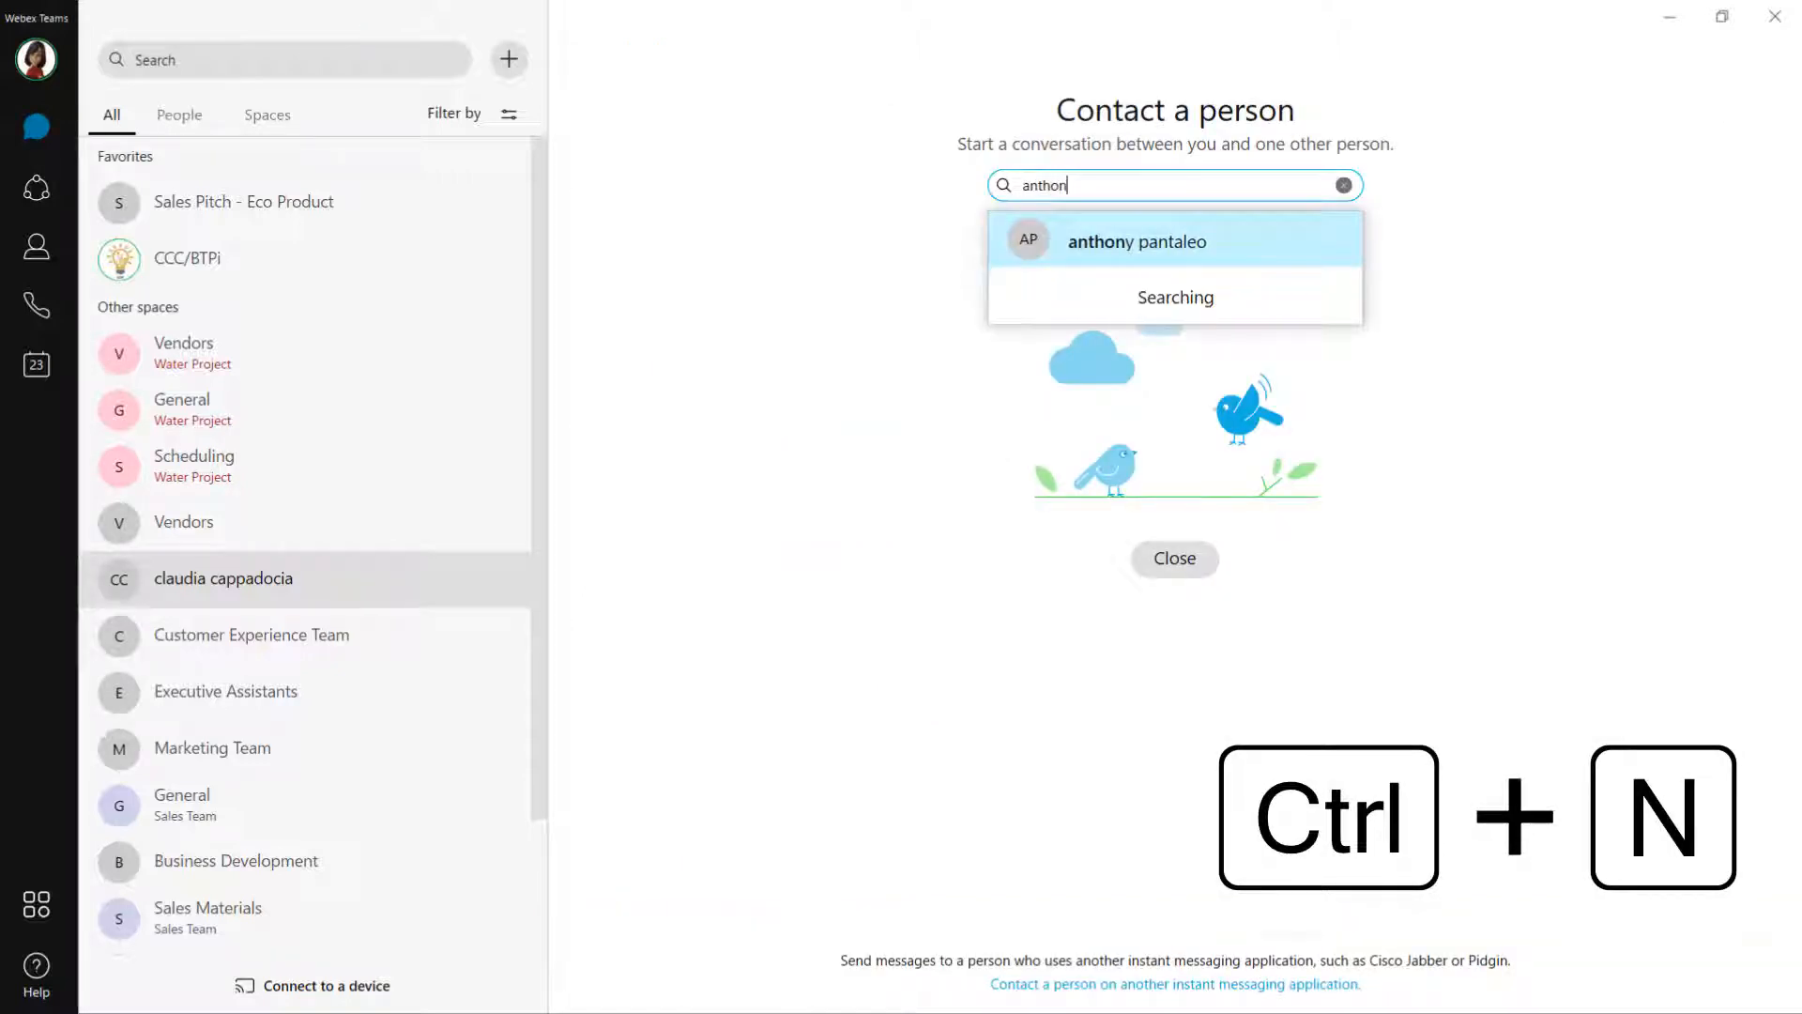
{"action": "left_click", "coordinate": [1138, 241]}
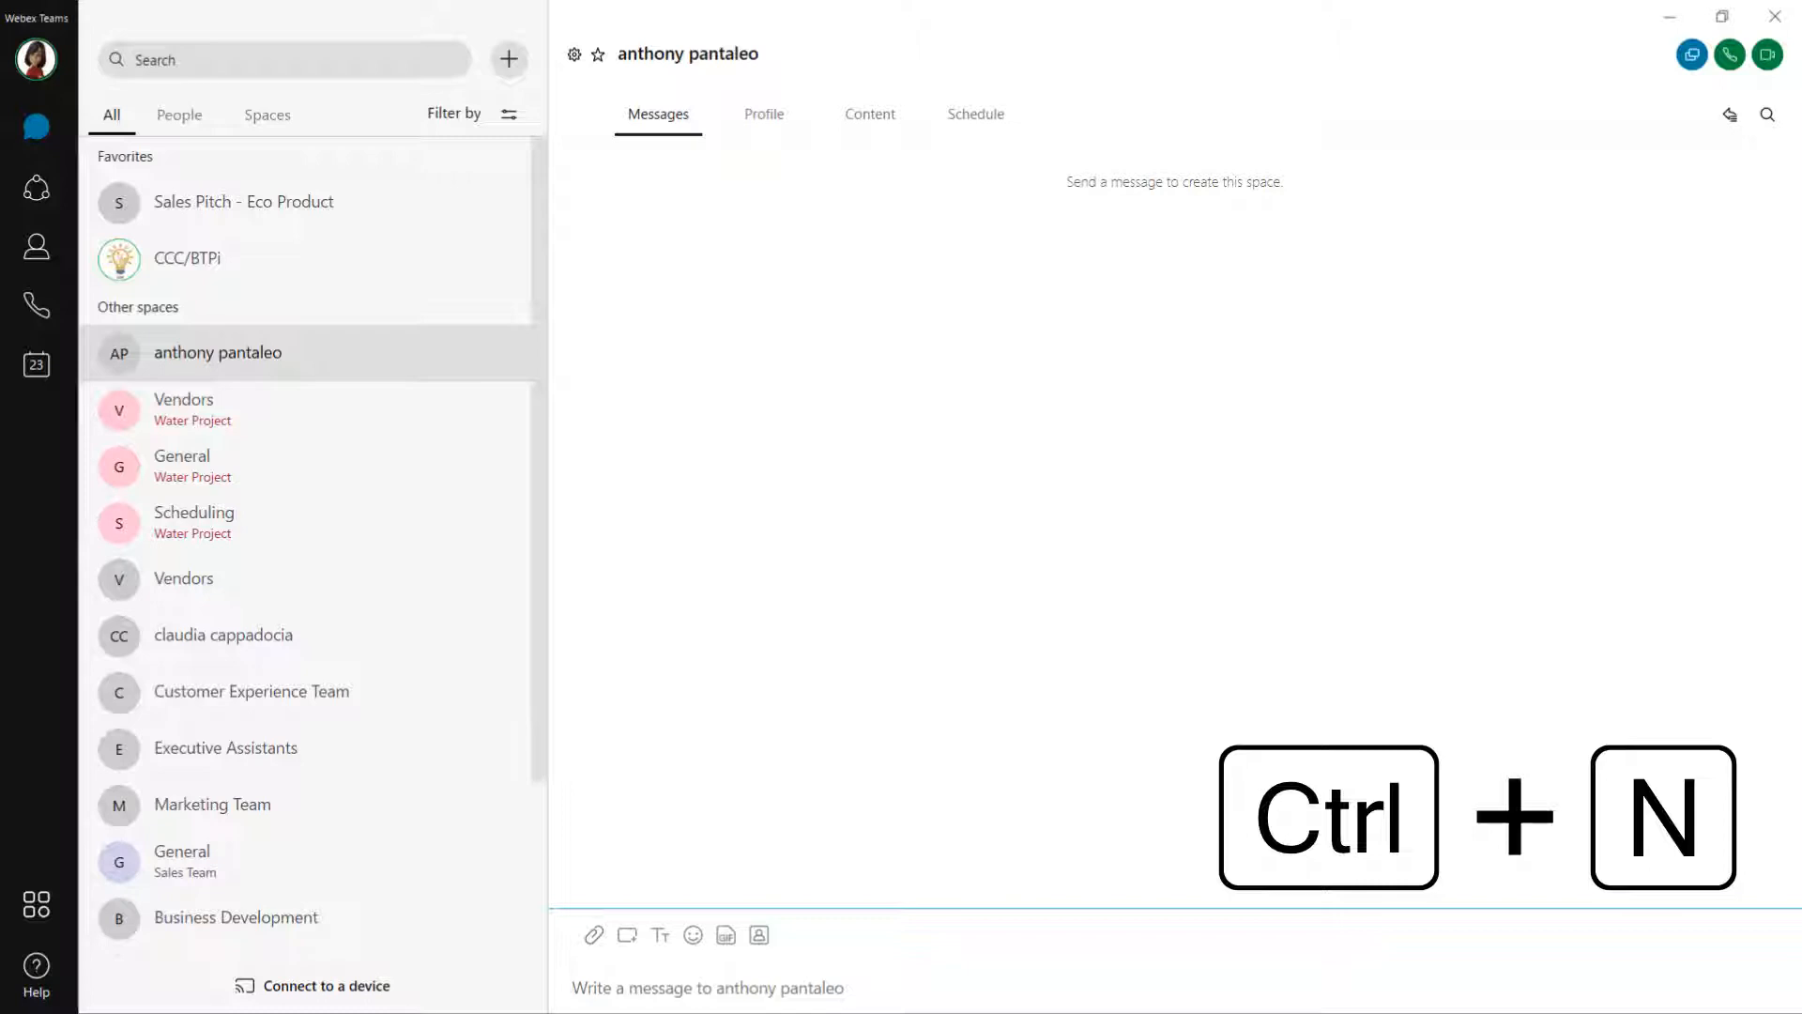
{"action": "key", "text": "Ctrl+N"}
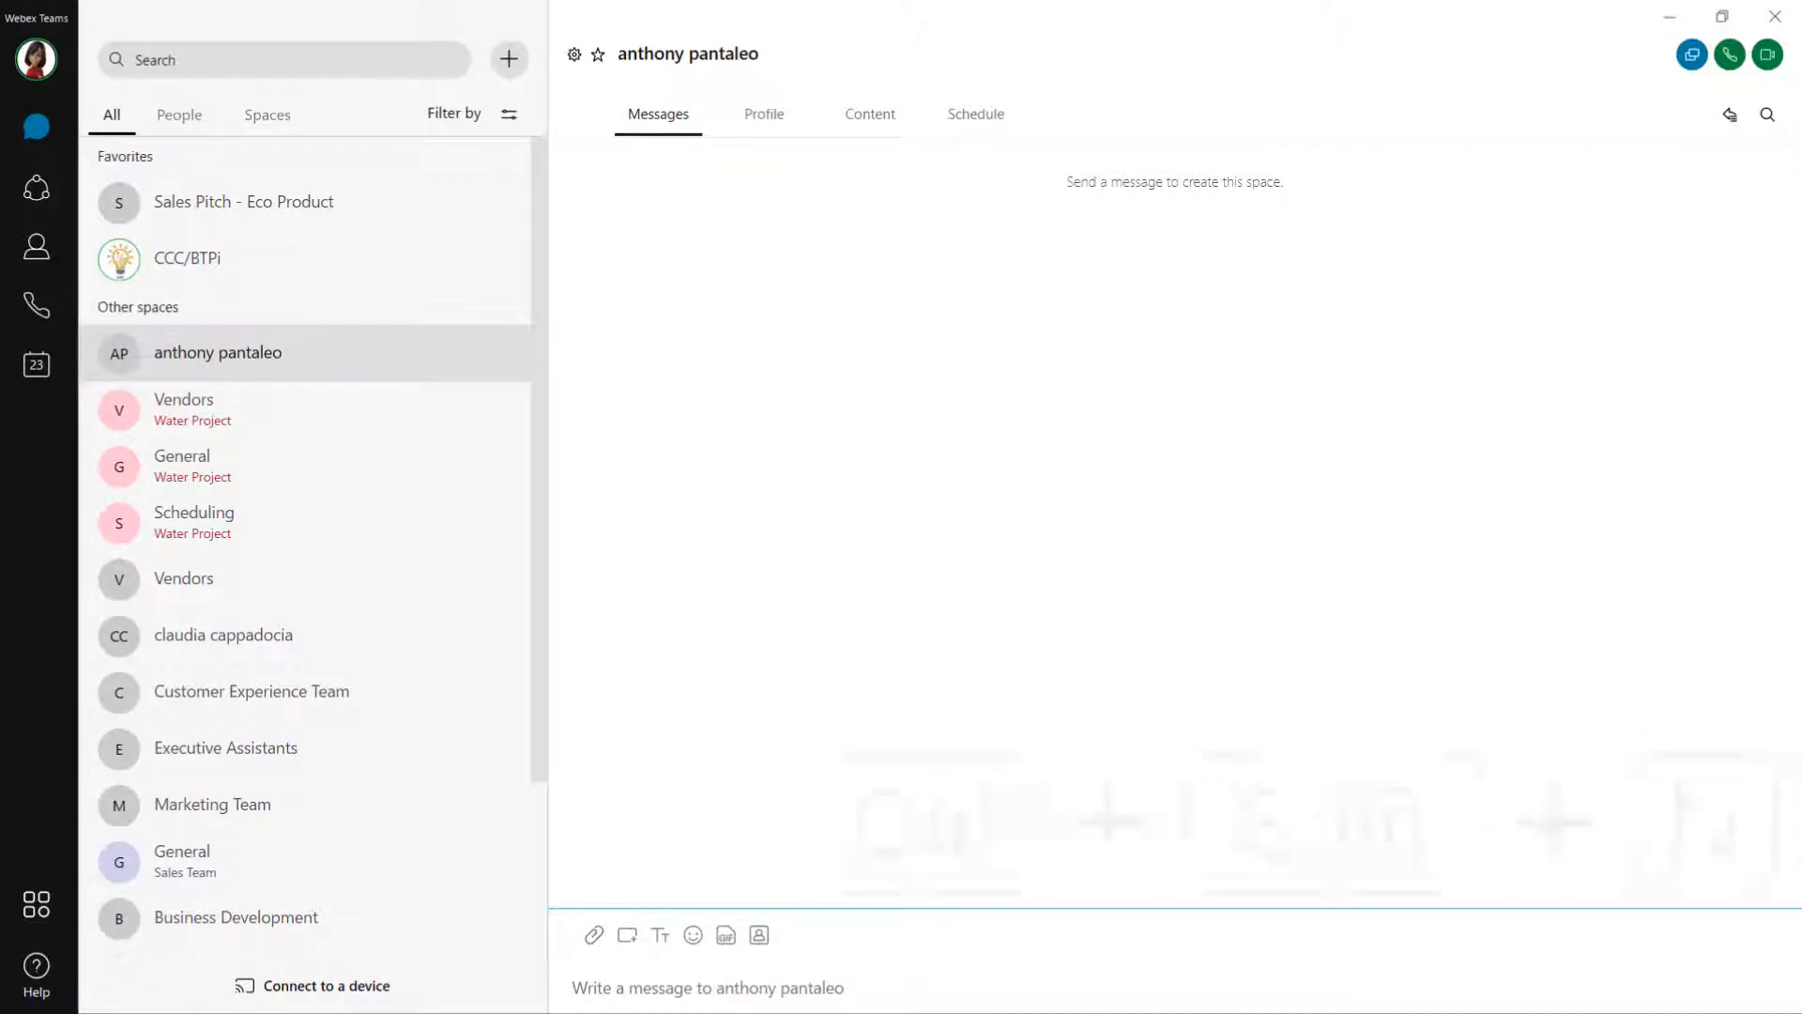
{"action": "key", "text": "ctrl+shift+n"}
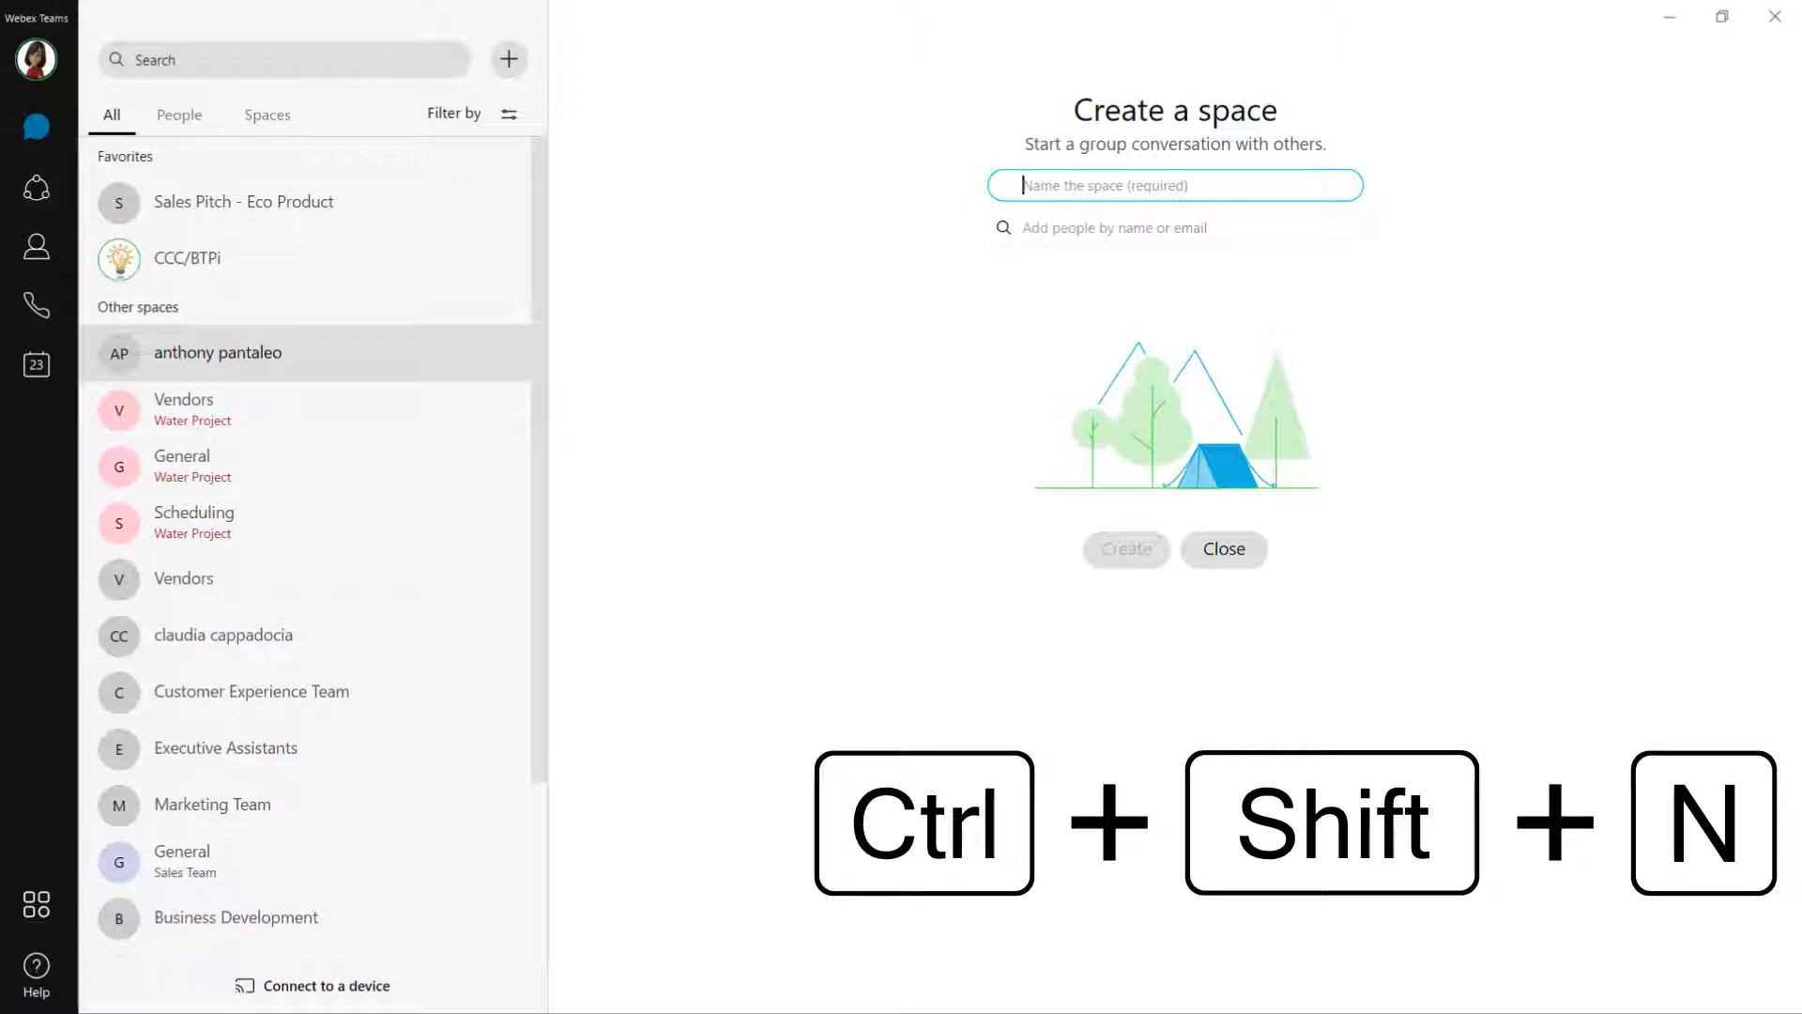
{"action": "type", "text": "Projects-On-The-Go"}
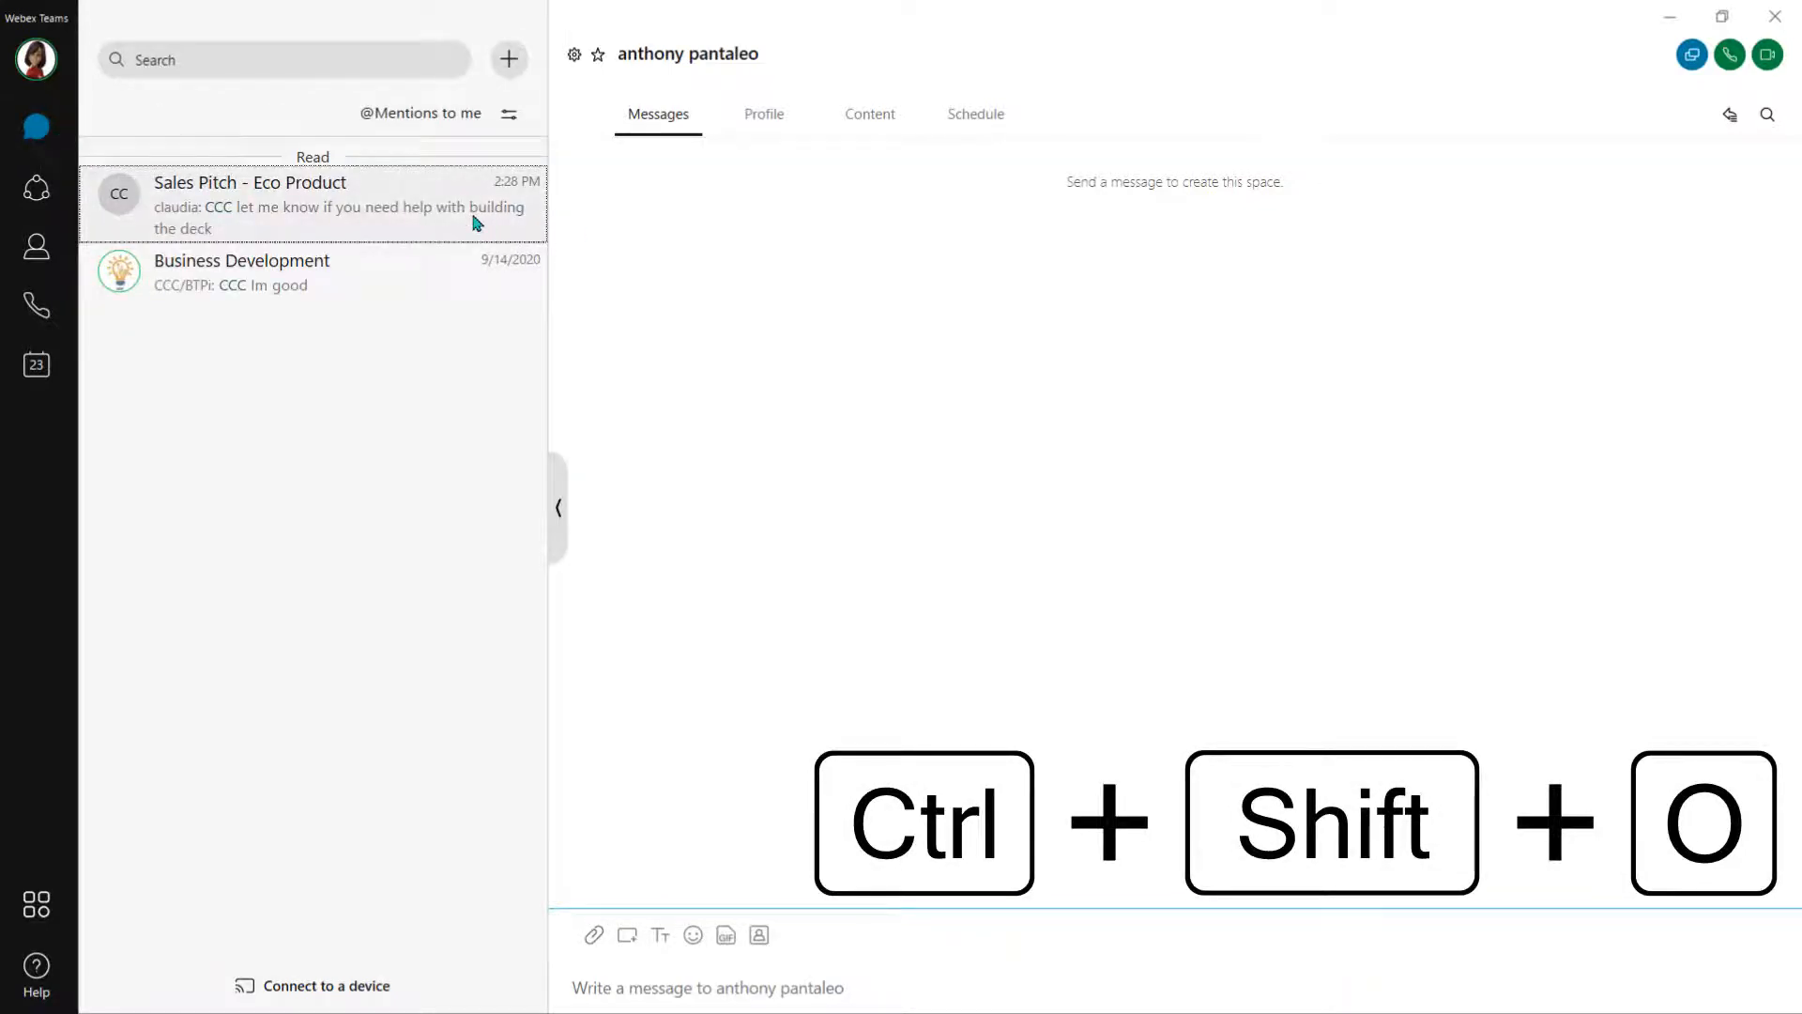
{"action": "left_click", "coordinate": [282, 204]}
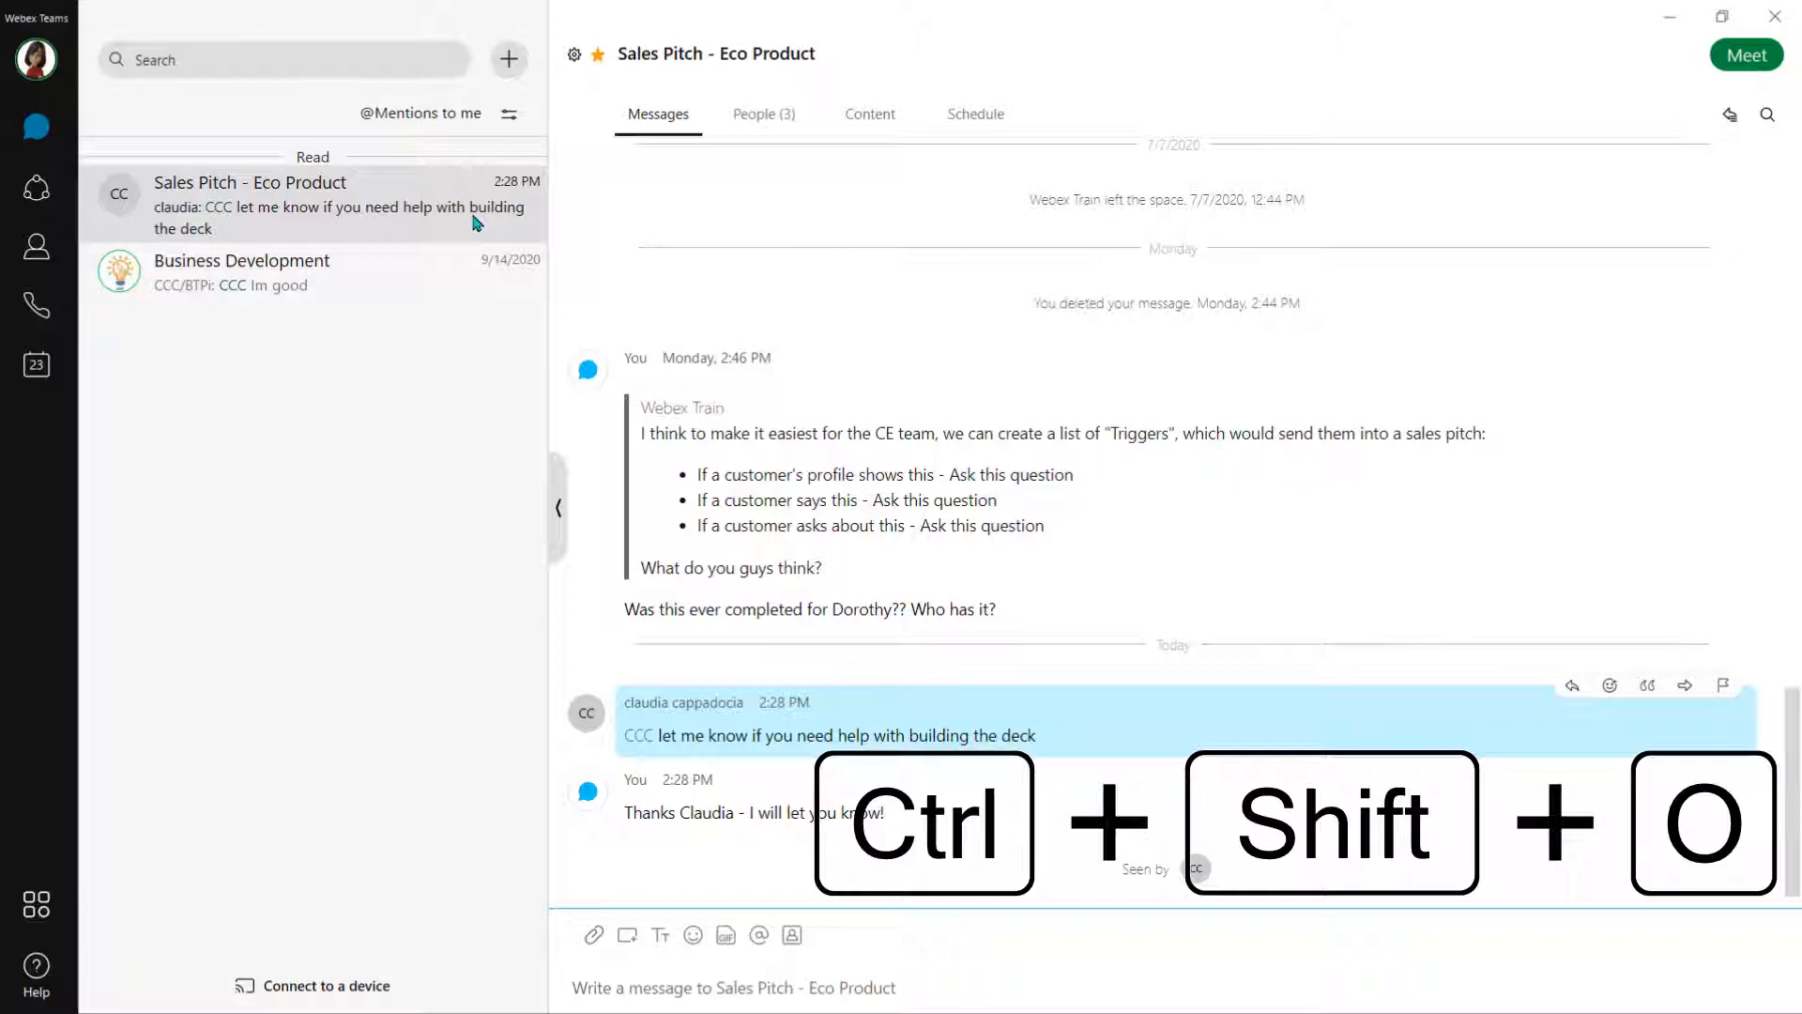
{"action": "key", "text": "Ctrl+Shift+O"}
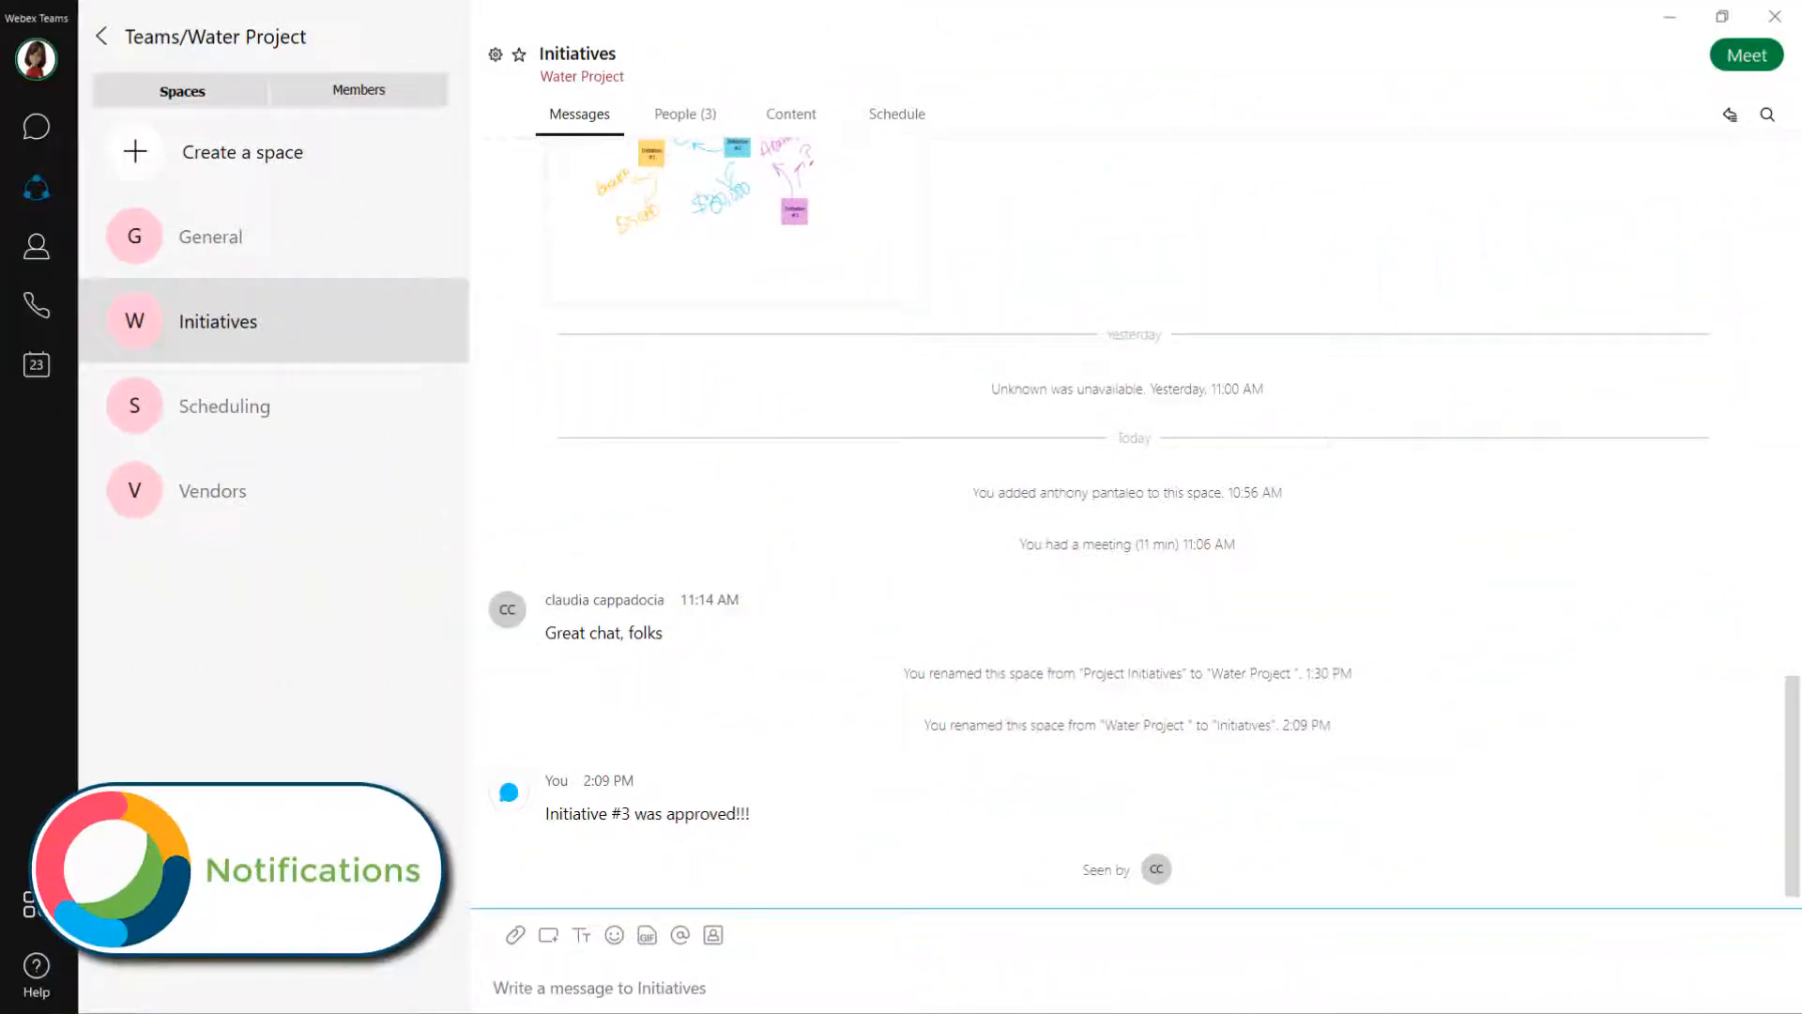
Step: Open the Water Project Initiatives space and its Notifications settings
{"action": "left_click", "coordinate": [496, 53]}
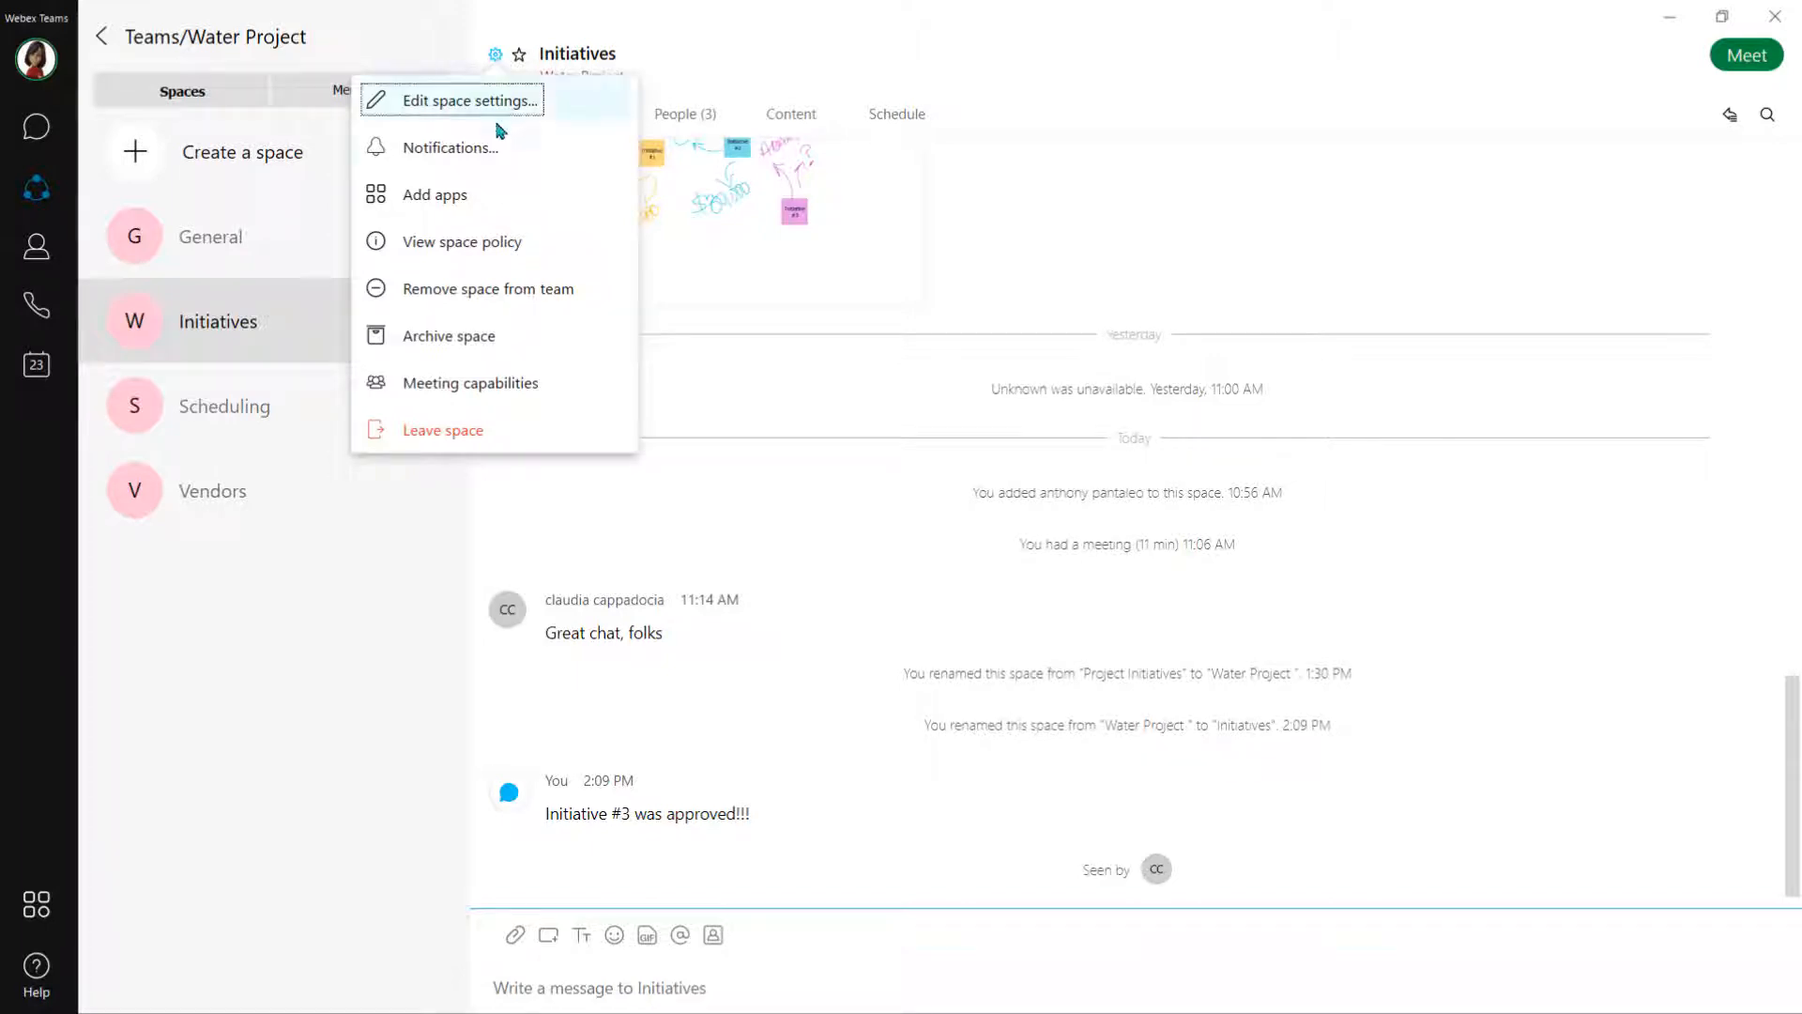
{"action": "left_click", "coordinate": [449, 148]}
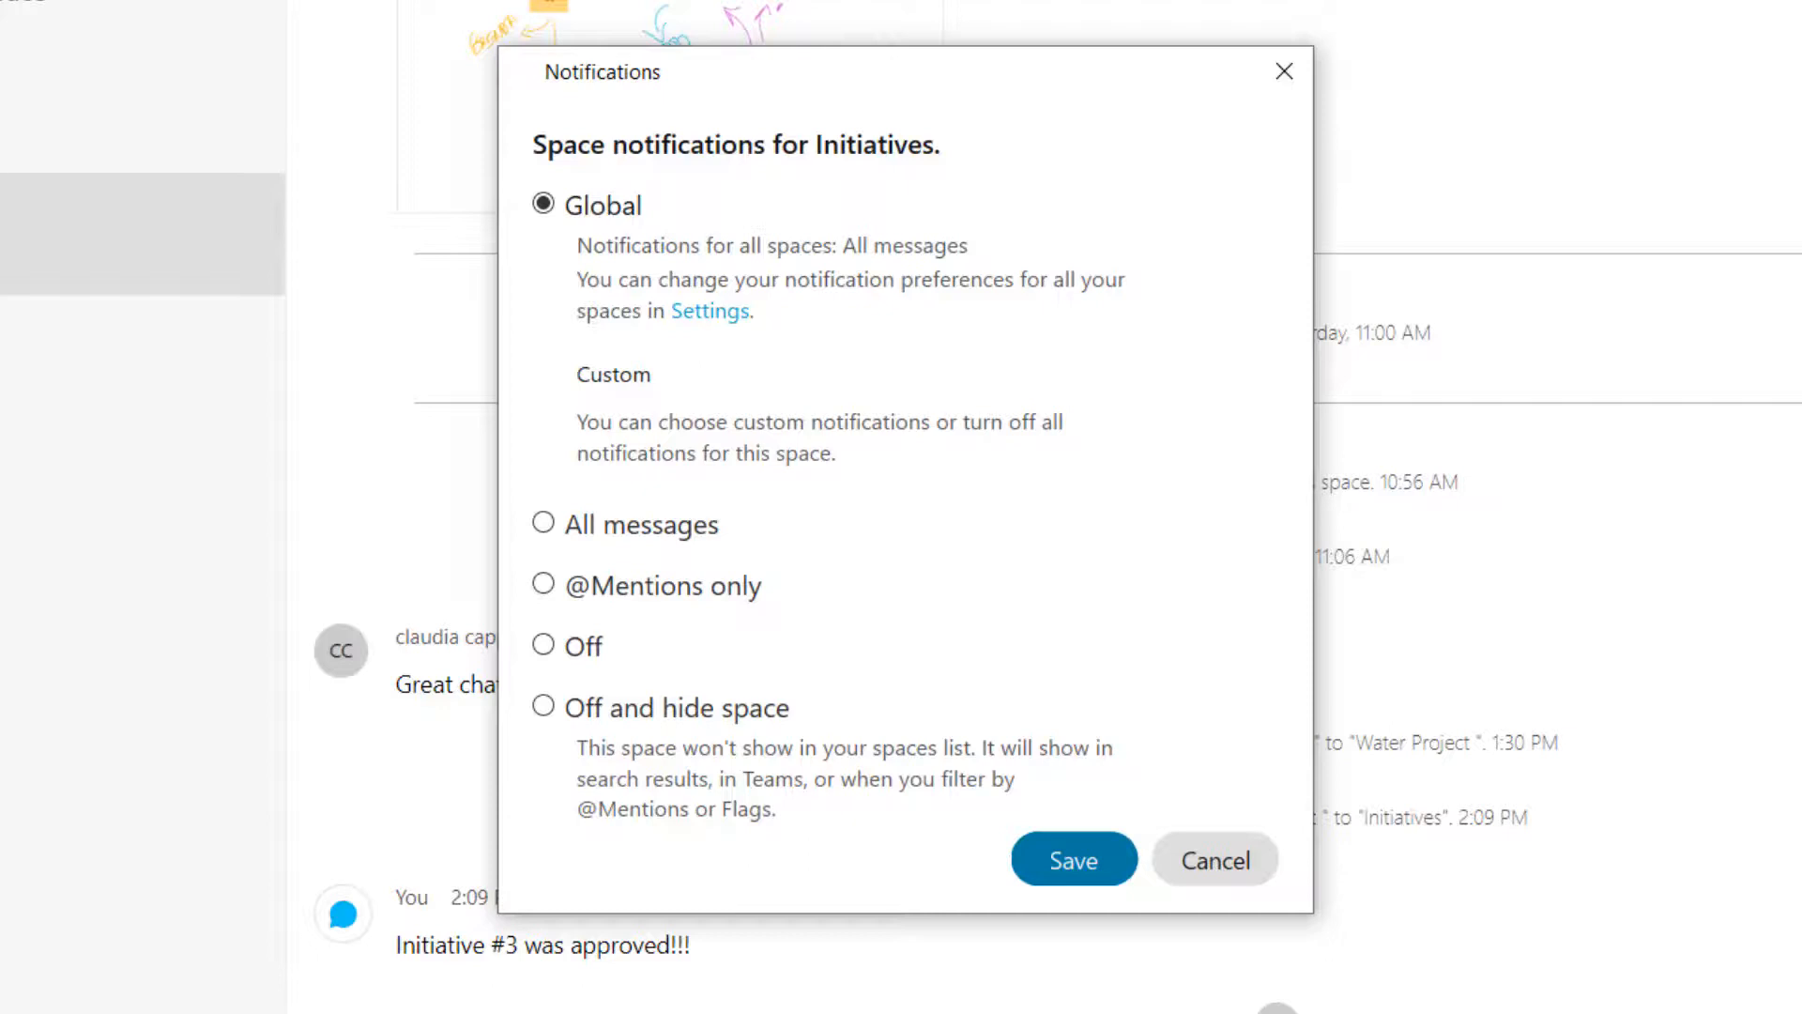
{"action": "mouse_move", "coordinate": [659, 567]}
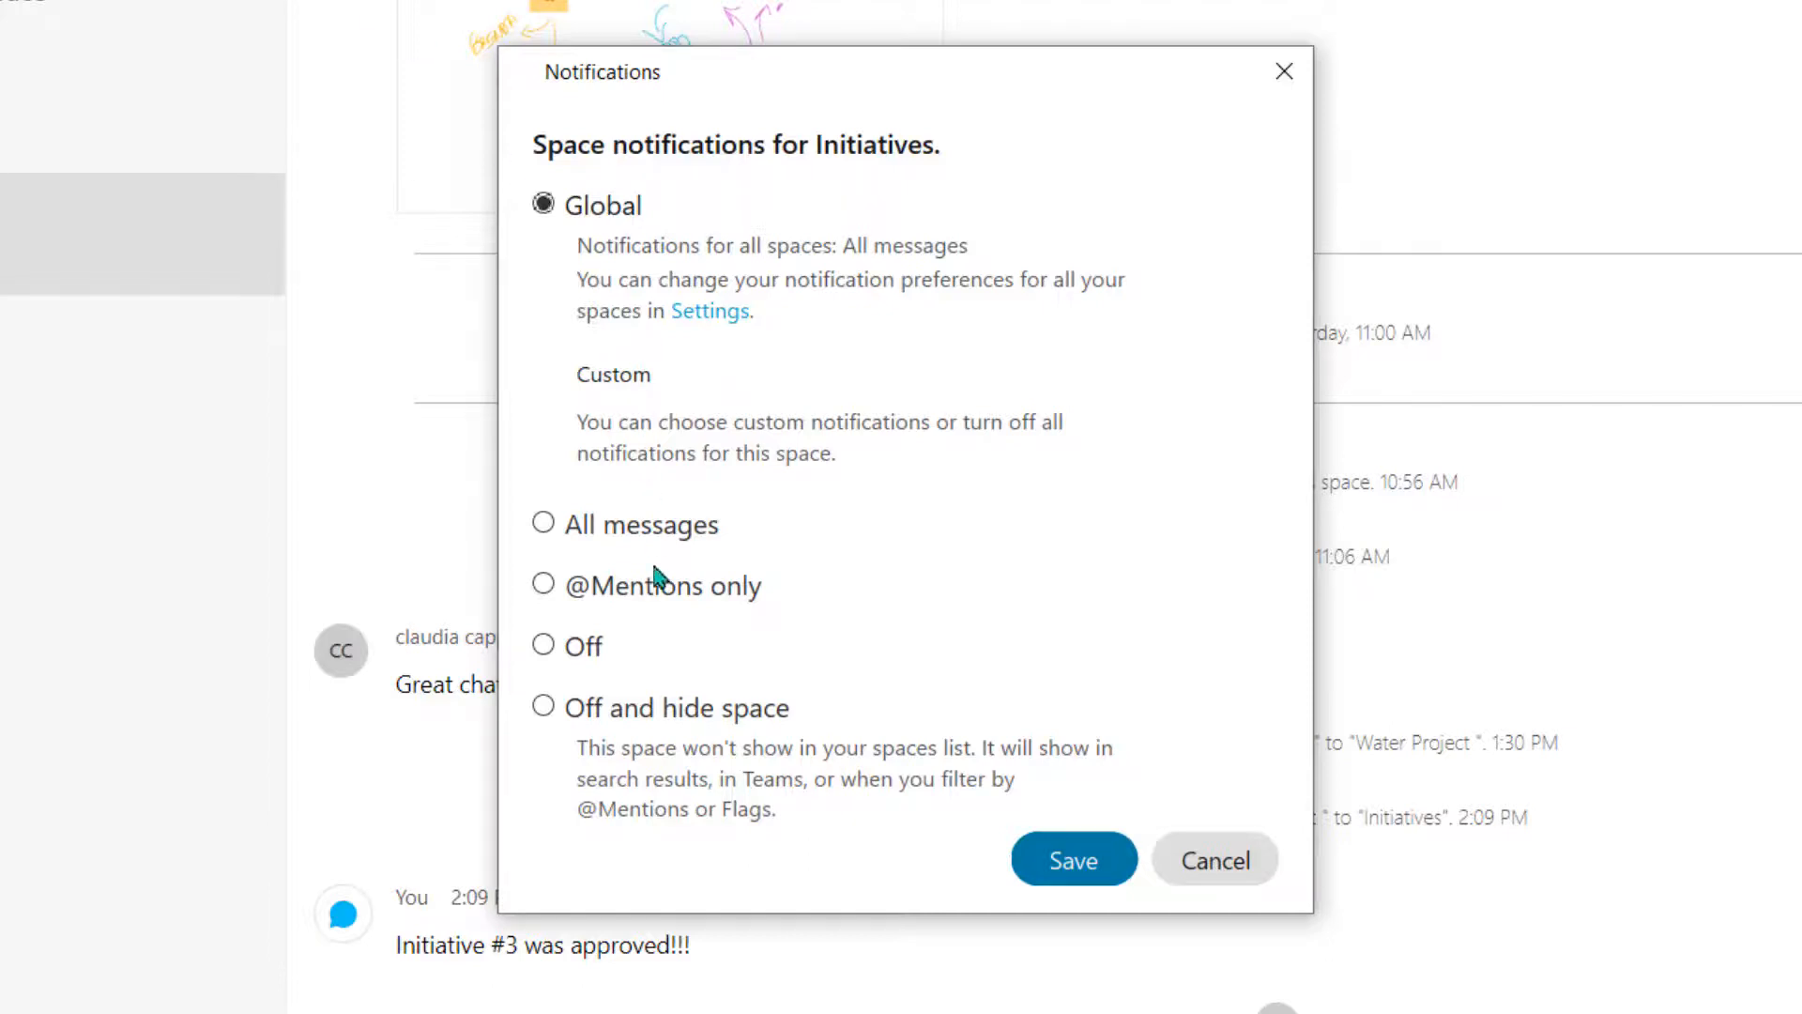
{"action": "left_click", "coordinate": [542, 585]}
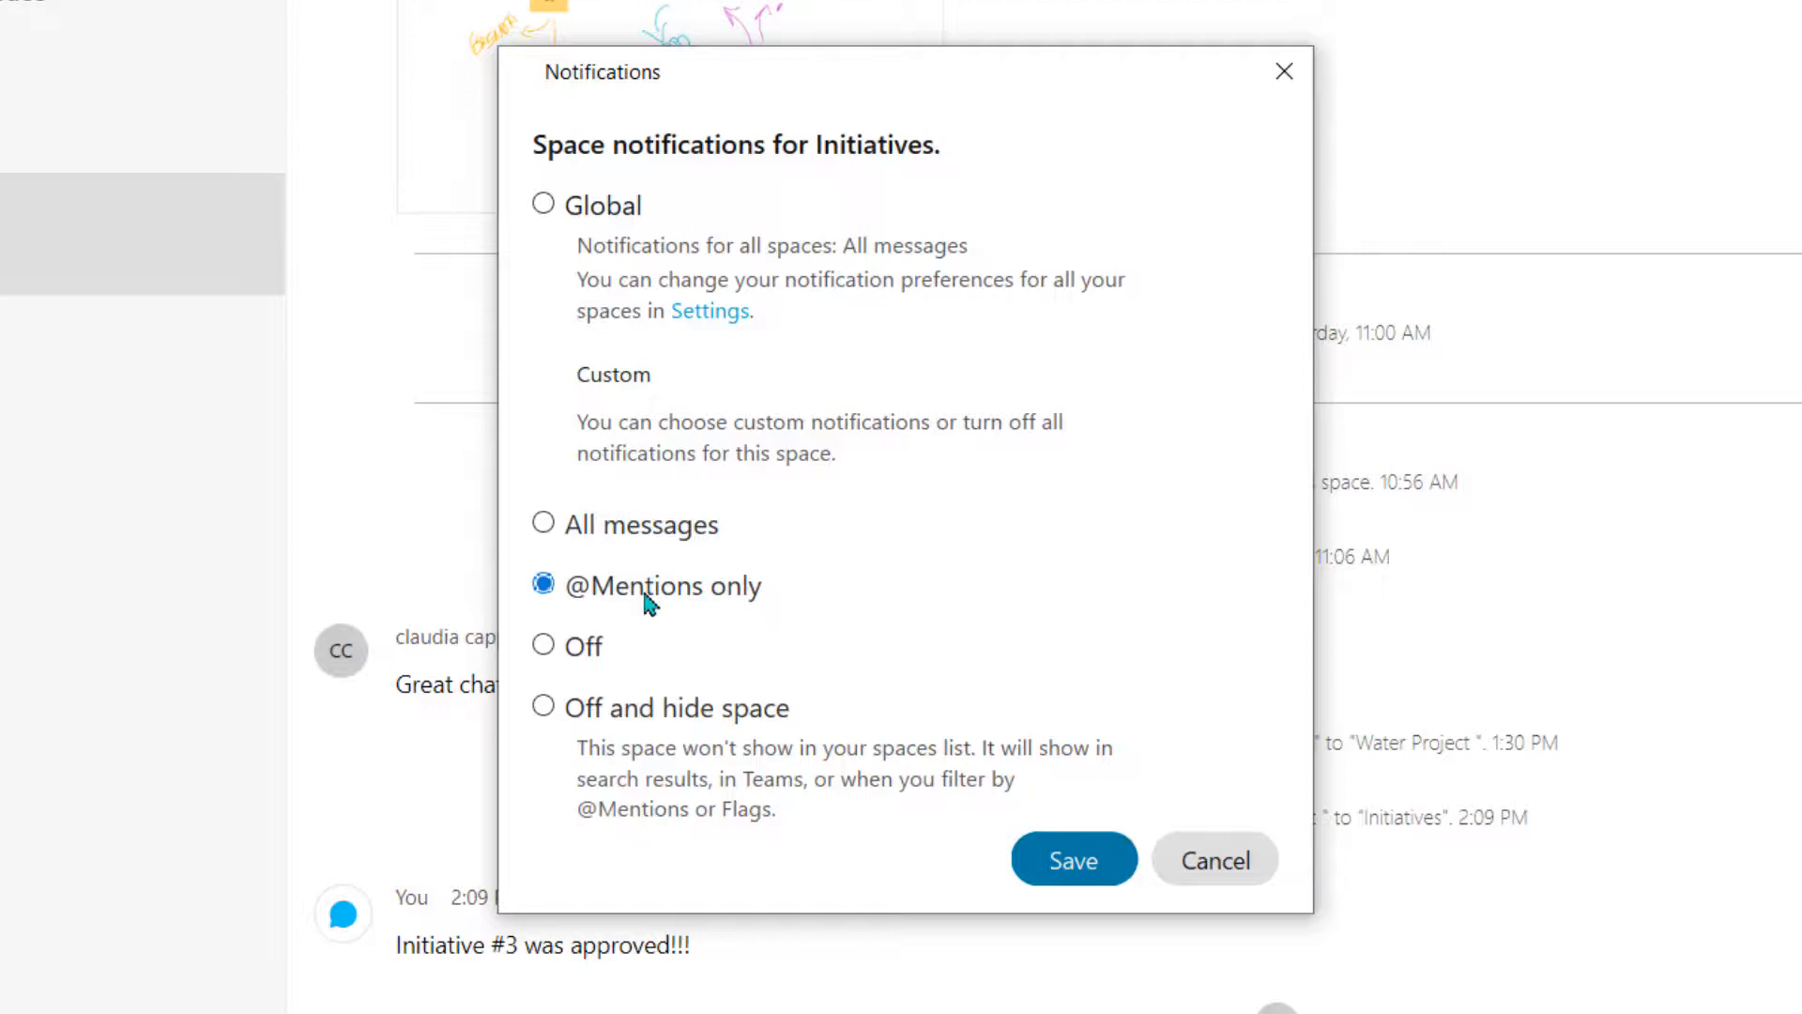